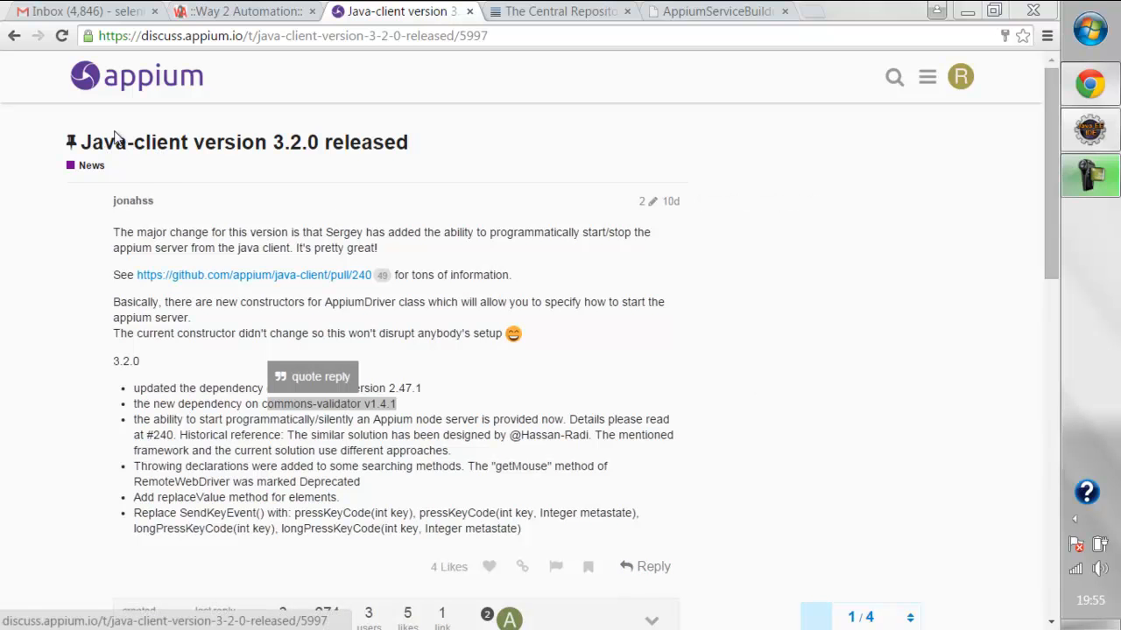
mouse_move(217, 100)
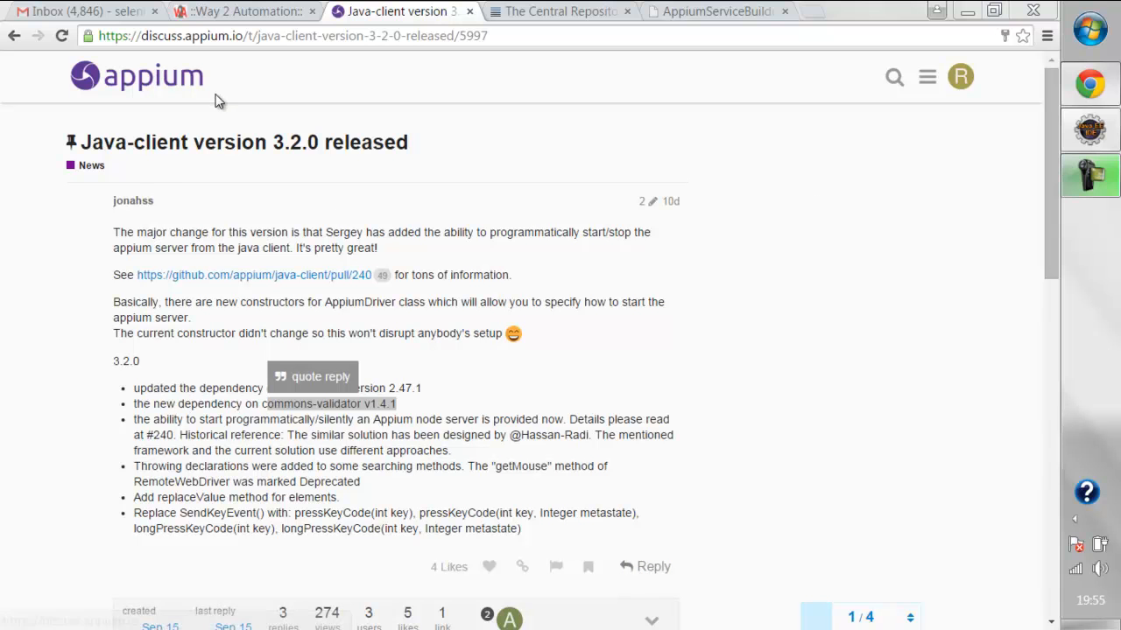
mouse_move(270, 147)
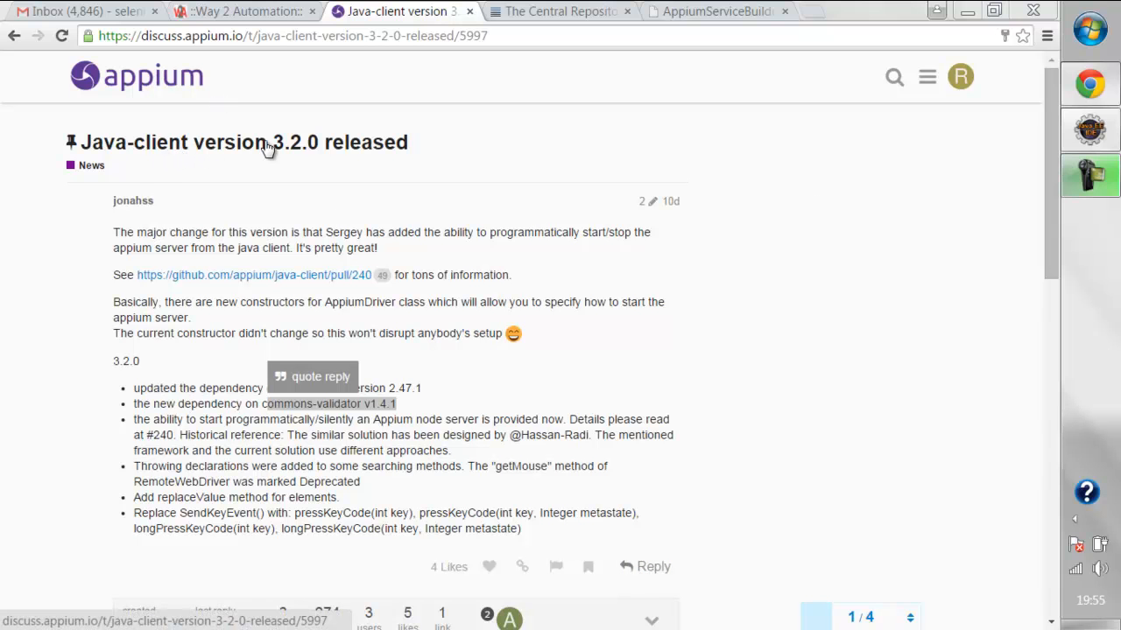
mouse_move(297, 159)
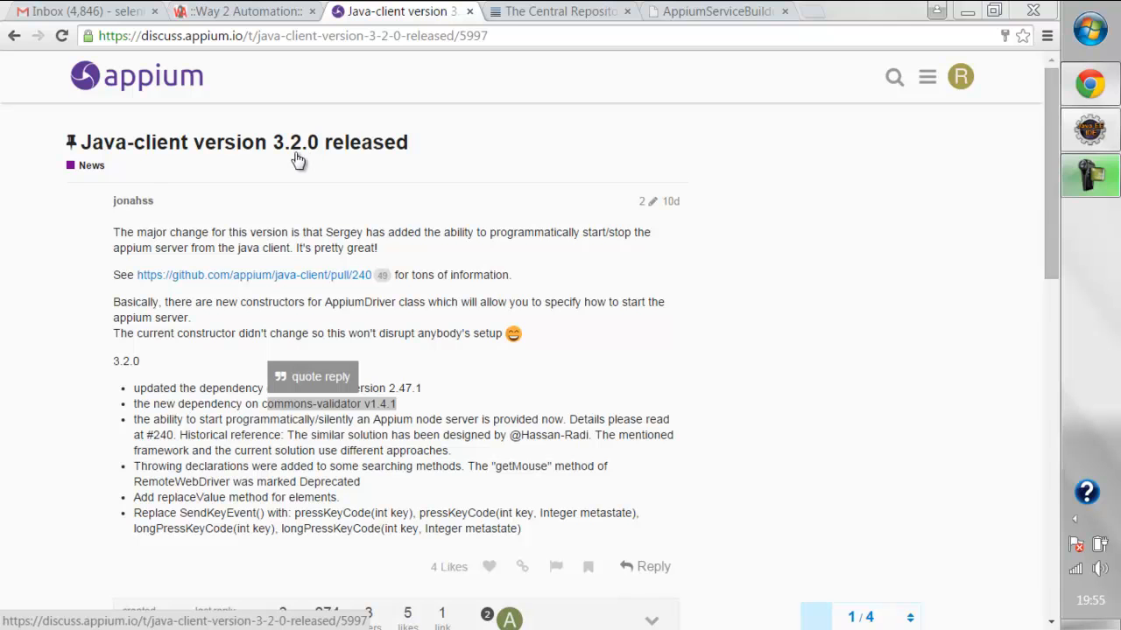
mouse_move(307, 161)
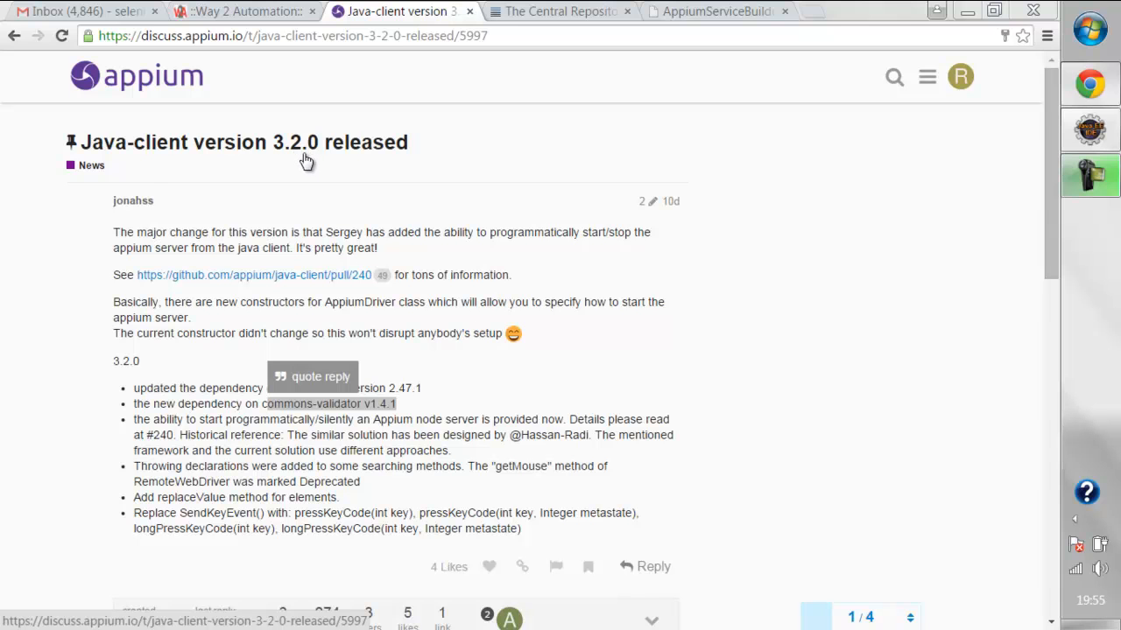
mouse_move(294, 149)
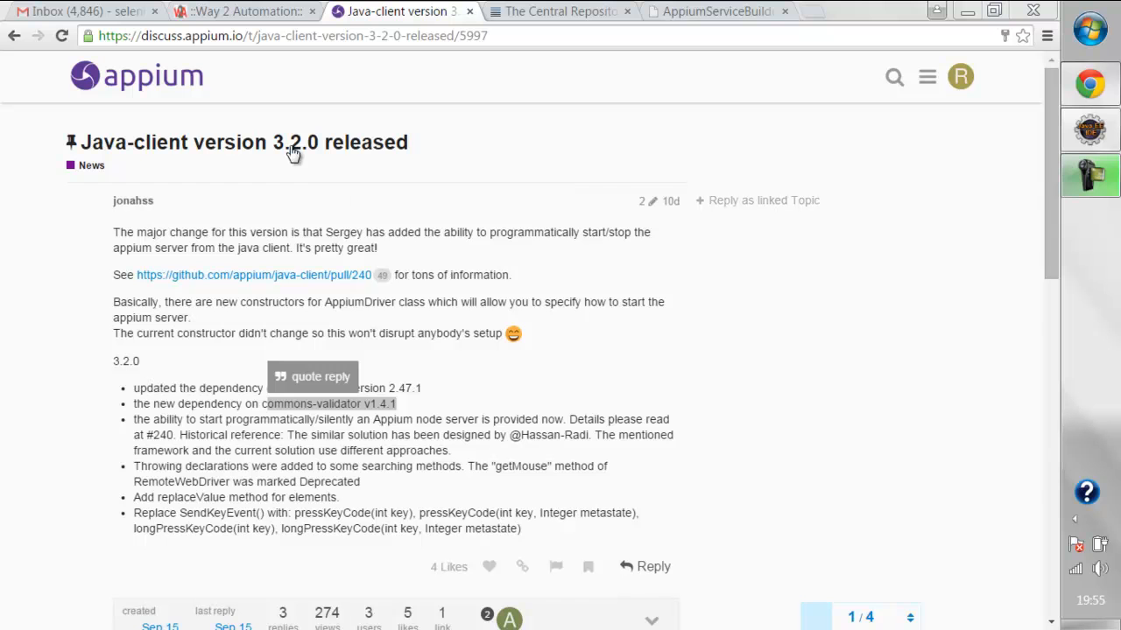
mouse_move(171, 340)
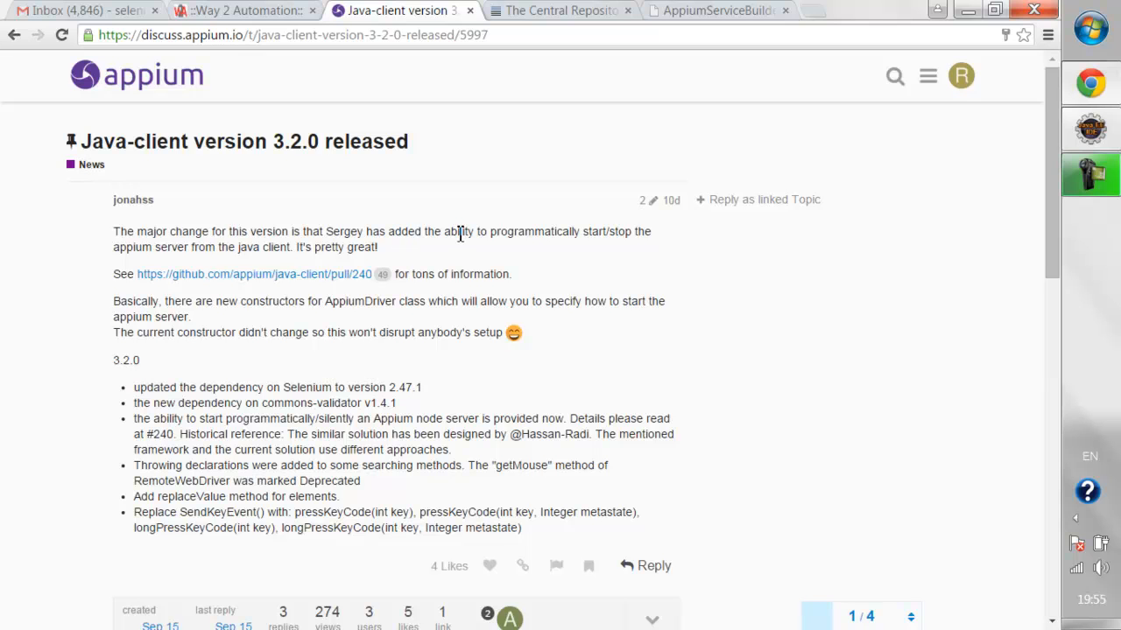
mouse_move(506, 235)
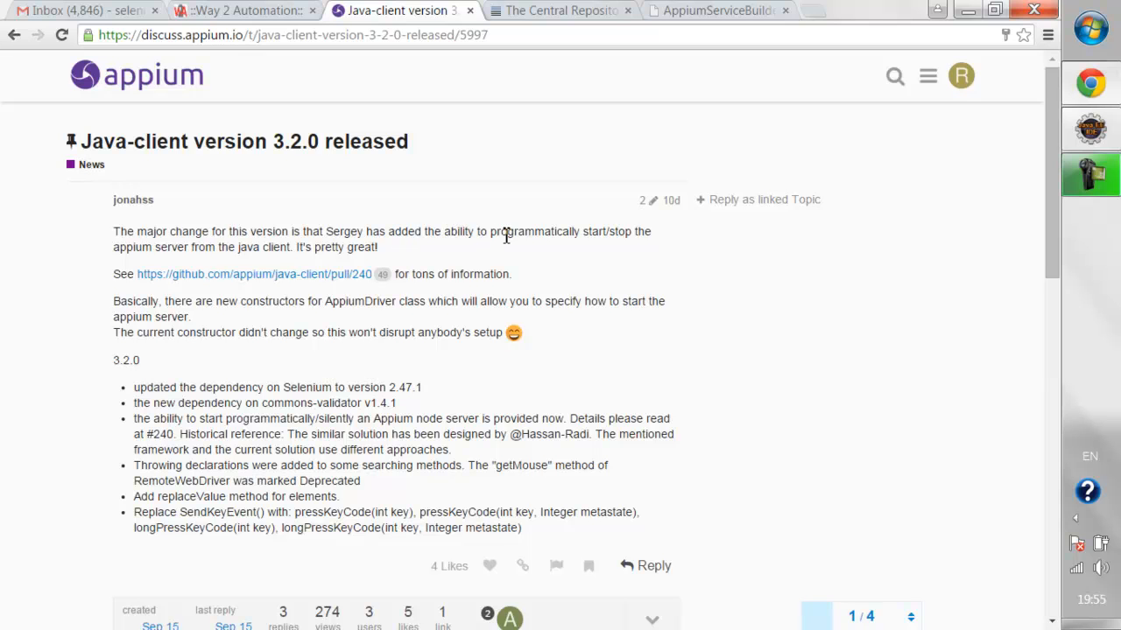
mouse_move(248, 249)
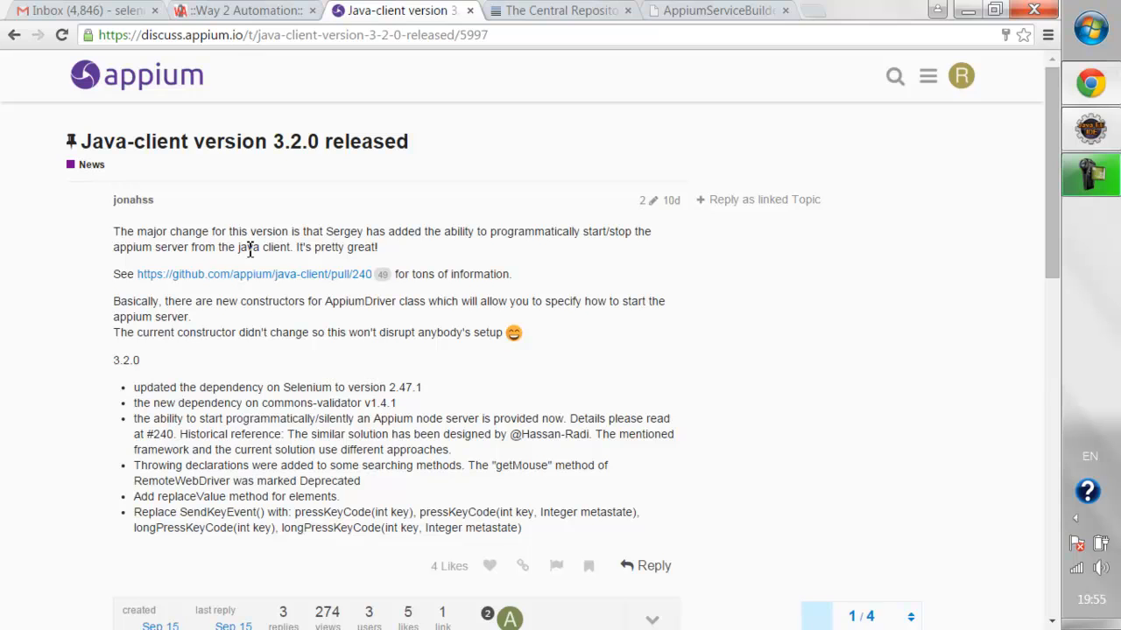
mouse_move(490, 256)
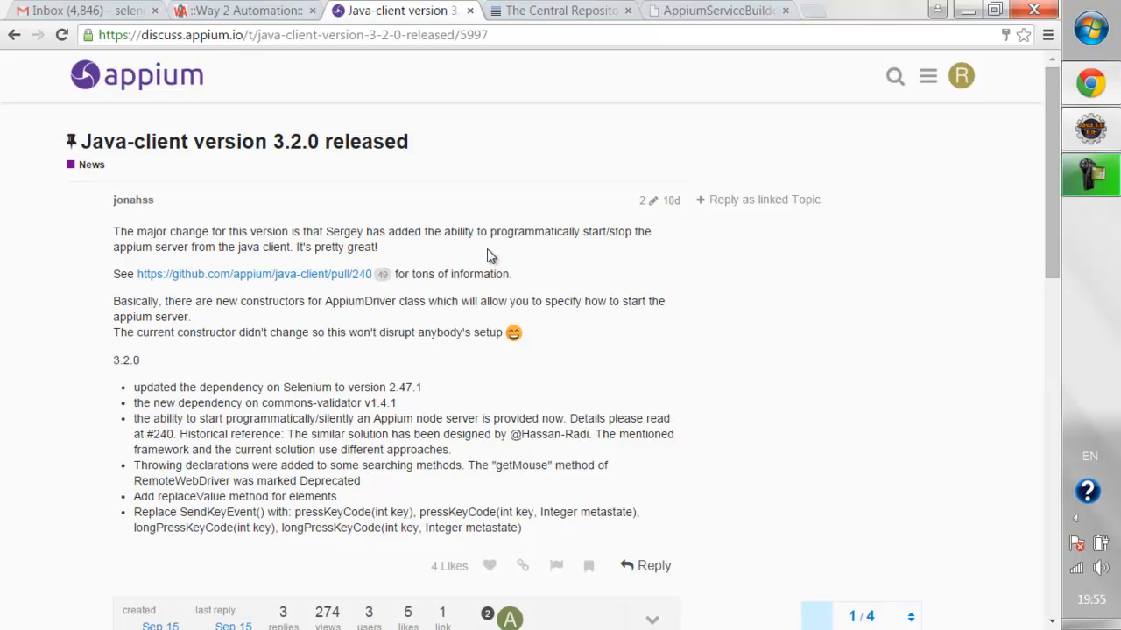
mouse_move(532, 235)
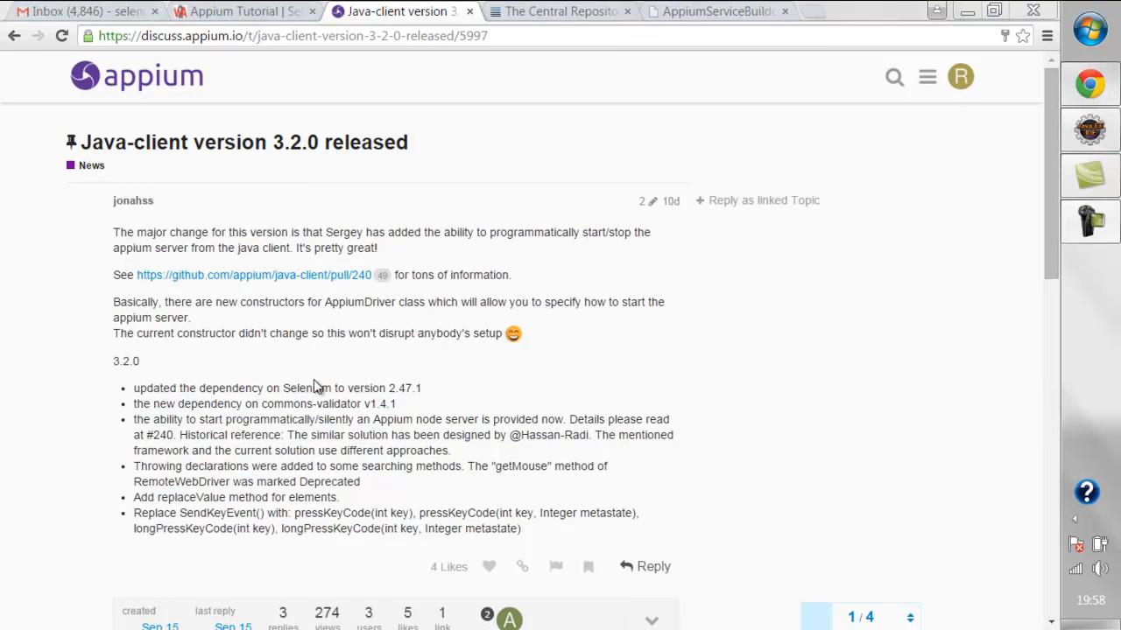
mouse_move(383, 389)
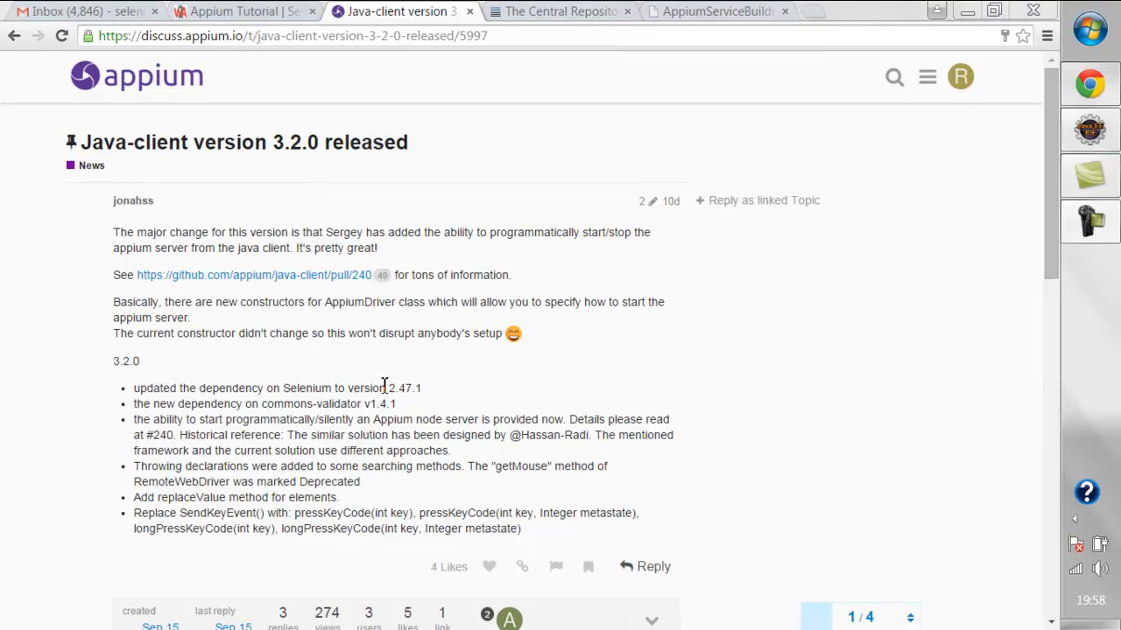
mouse_move(266, 142)
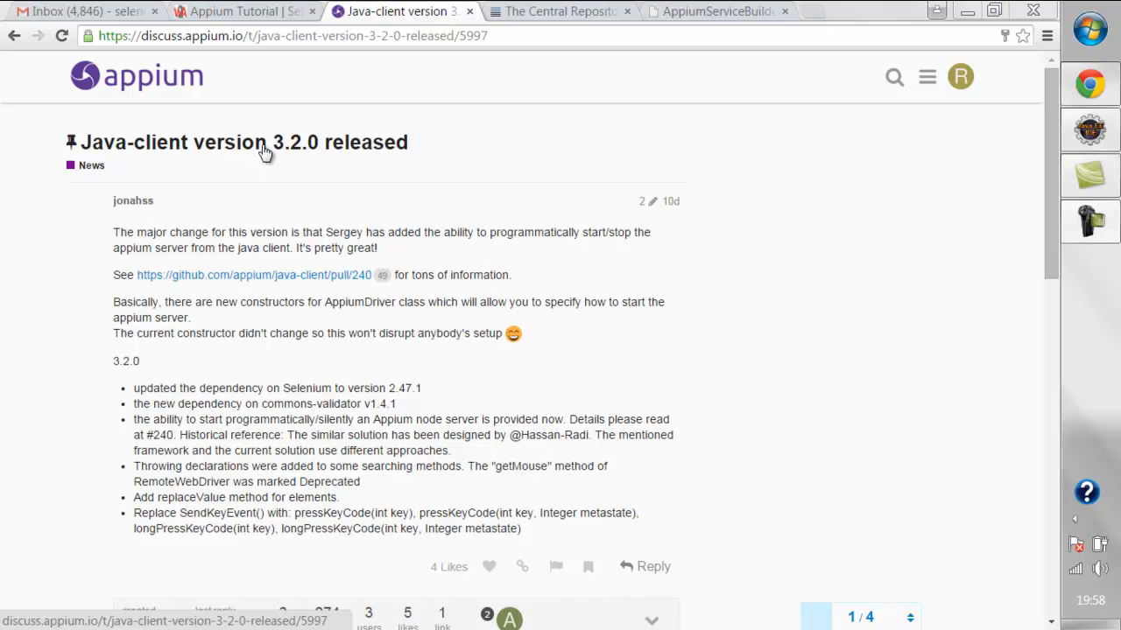
mouse_move(313, 172)
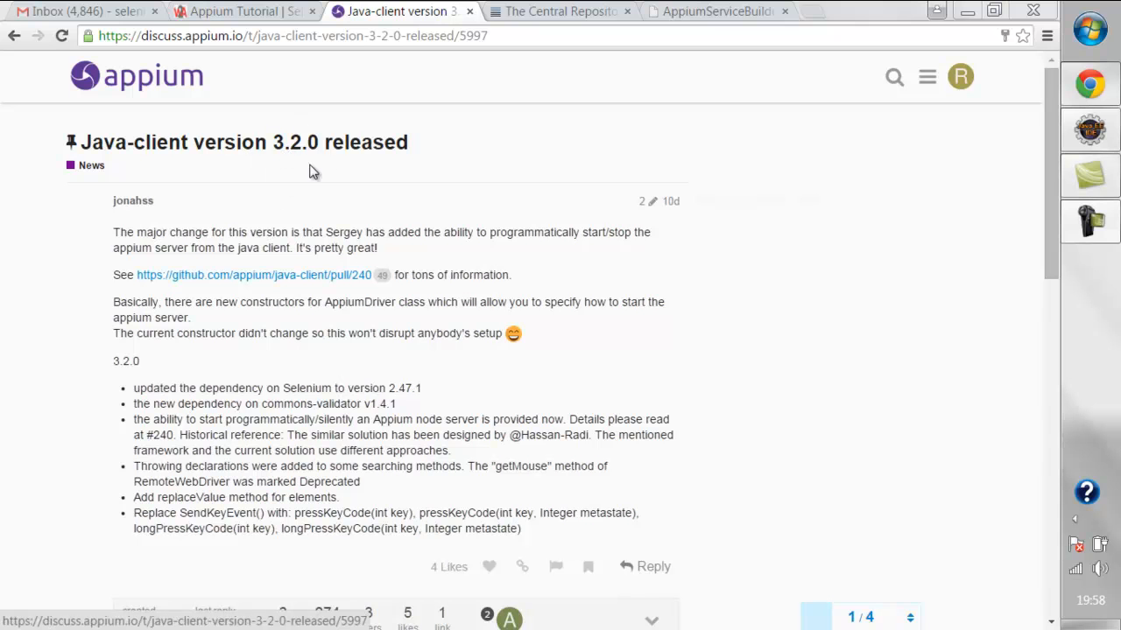
mouse_move(331, 179)
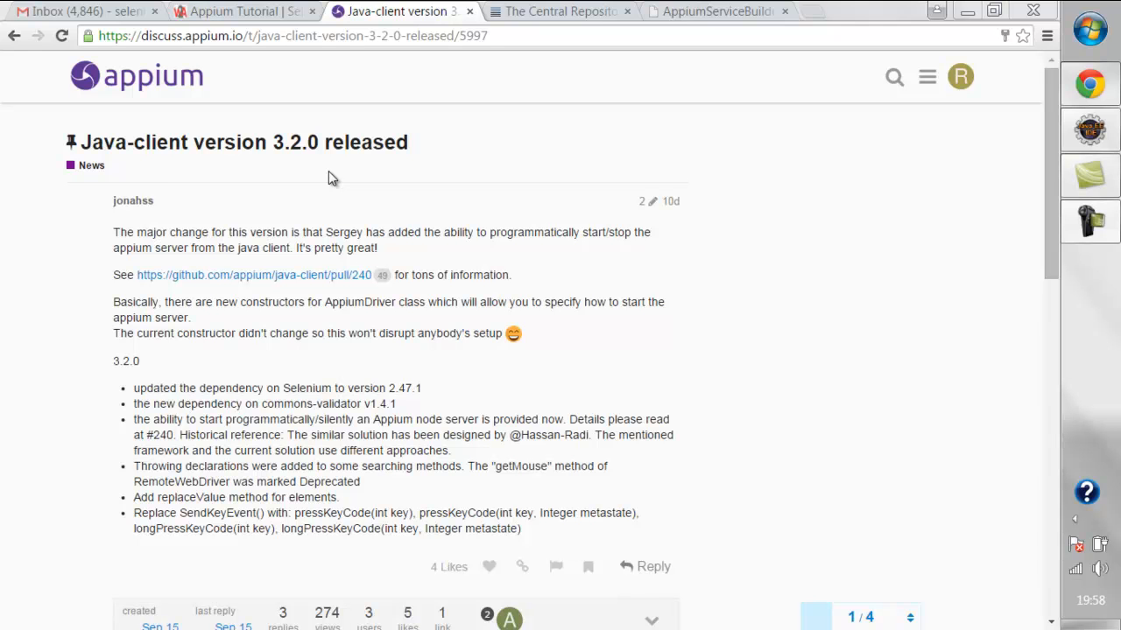
mouse_move(284, 134)
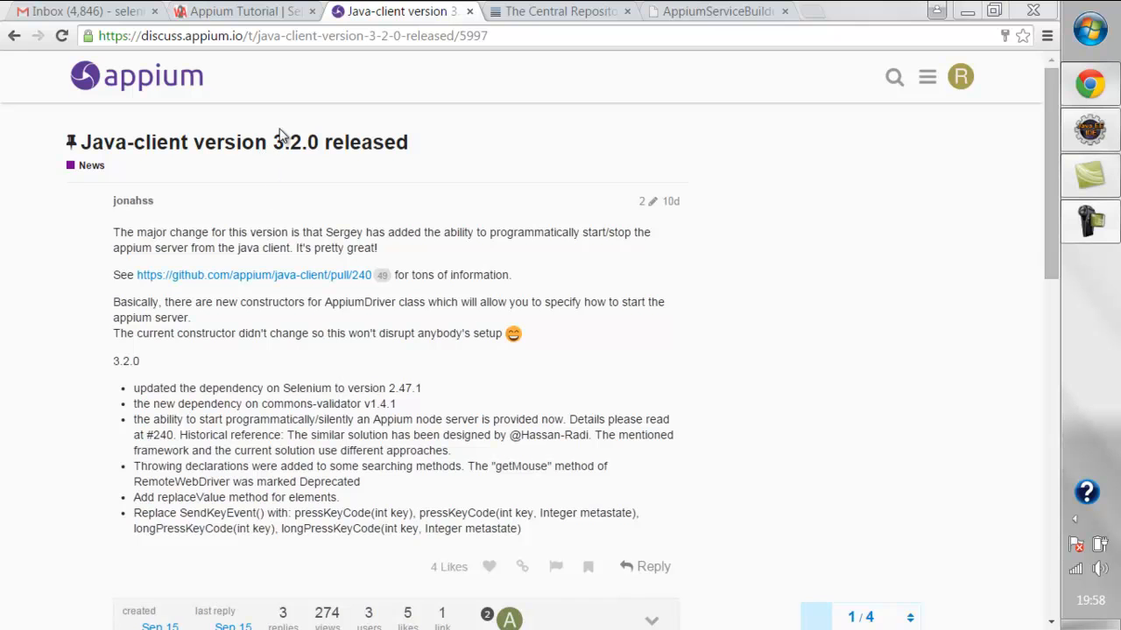
mouse_move(371, 198)
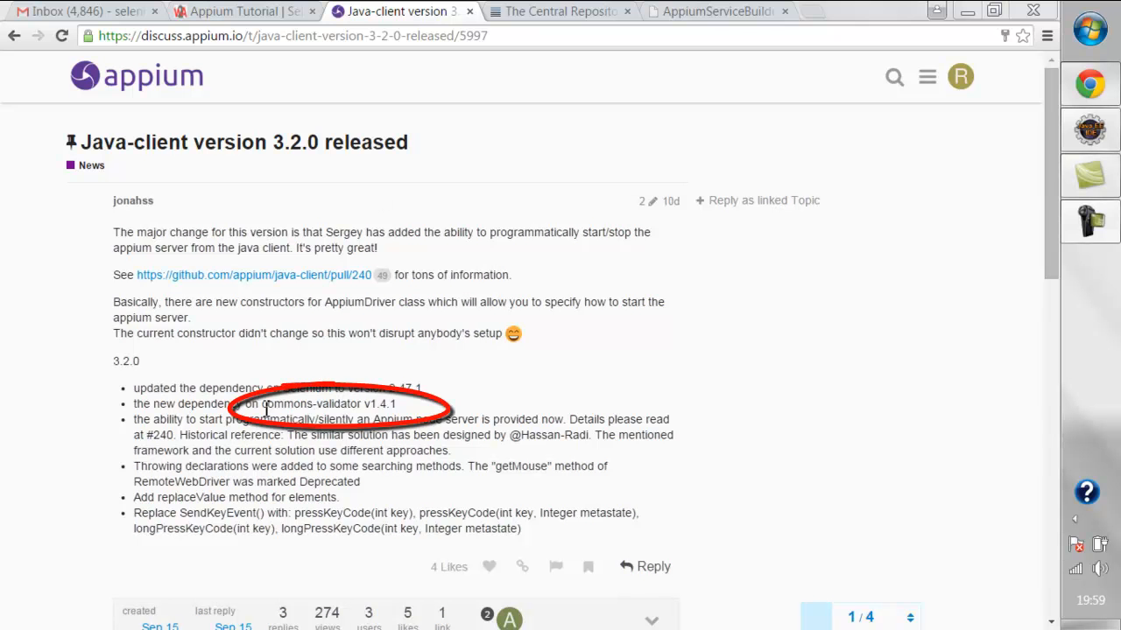
Select the commons-validator v1.4.1 dependency name in the 3.2.0 change list.
double_click(289, 402)
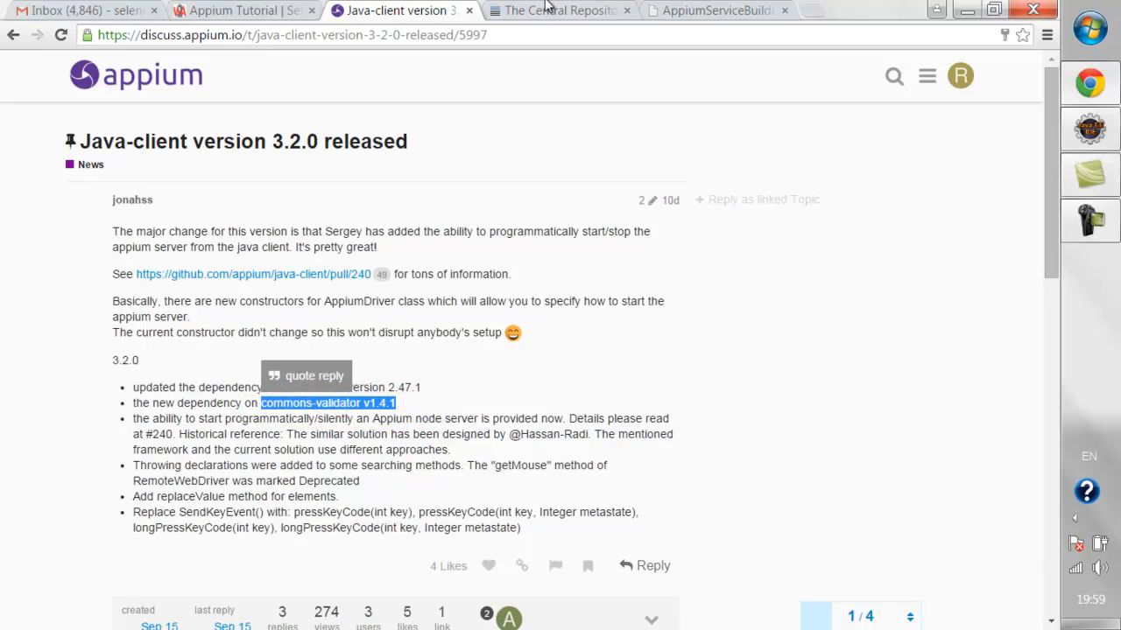
Switch to the Central Repository results listing commons-validator at version 1.4.1.
click(561, 11)
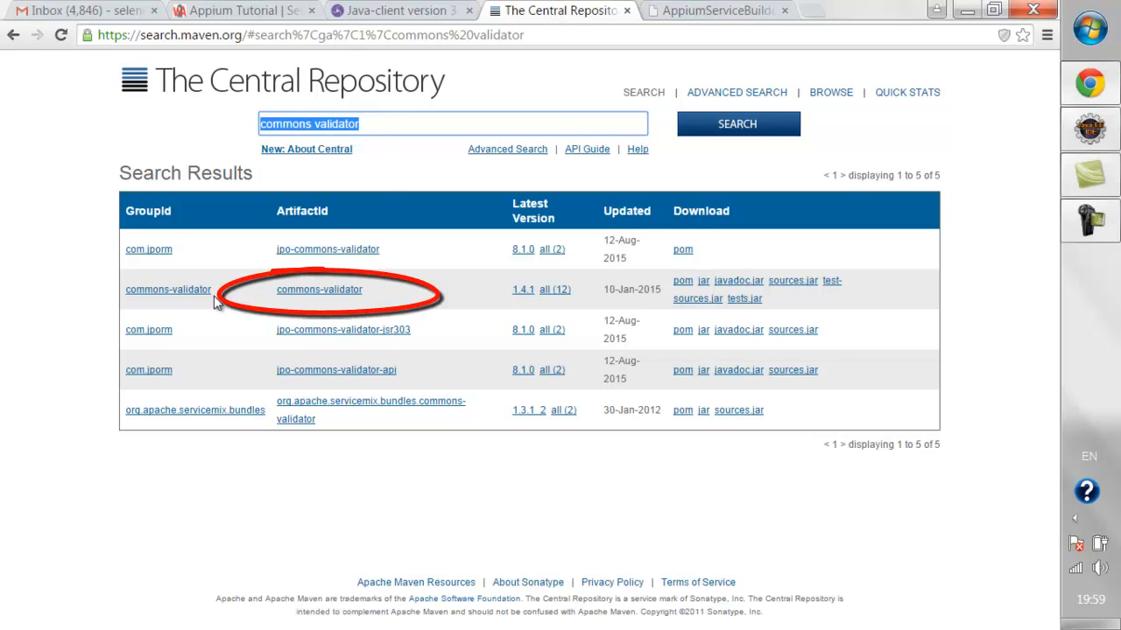
mouse_move(504, 296)
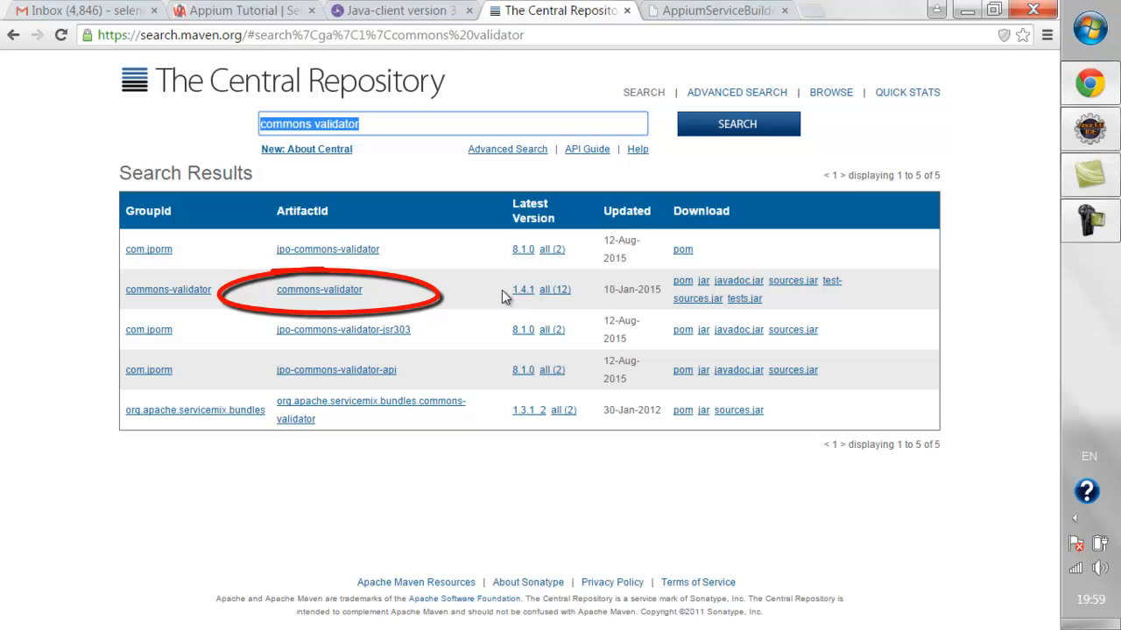
mouse_move(536, 301)
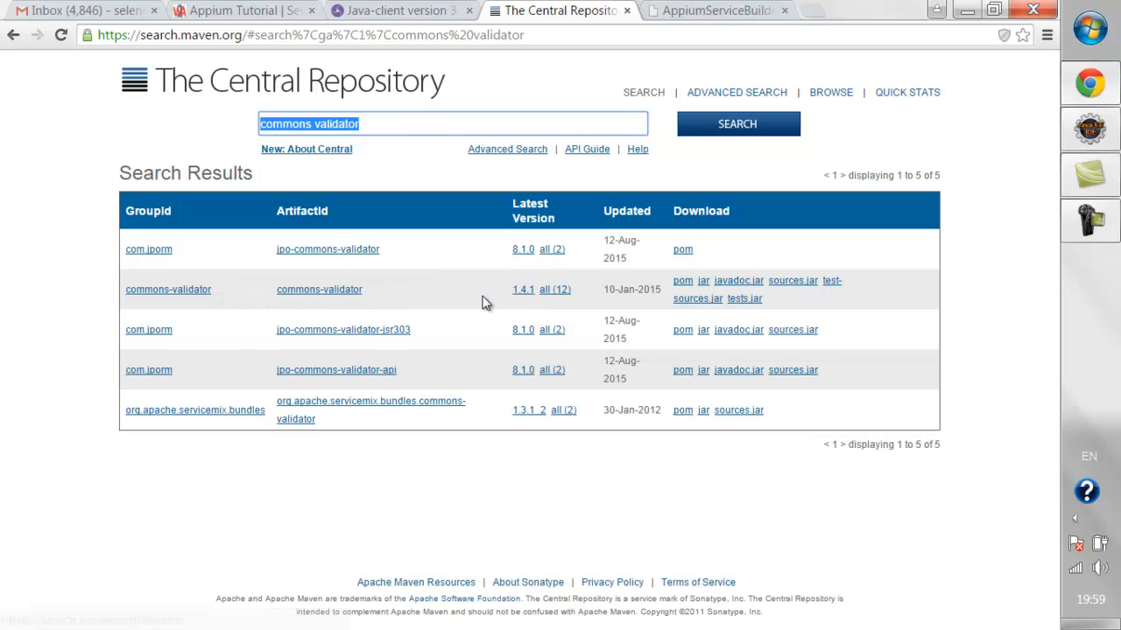
mouse_move(374, 294)
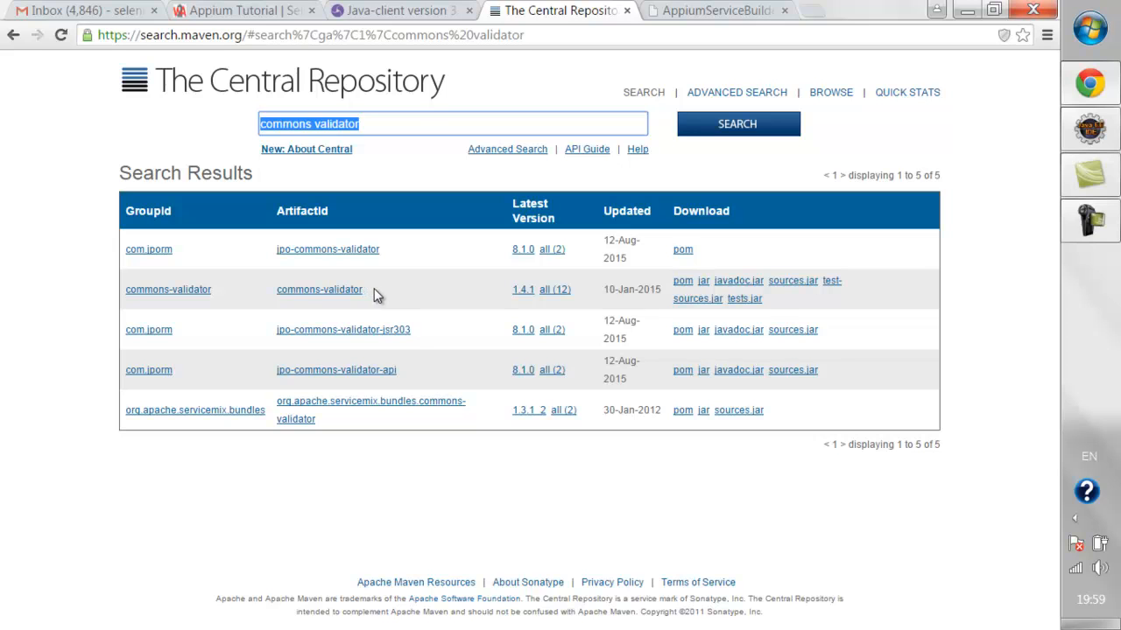
mouse_move(410, 294)
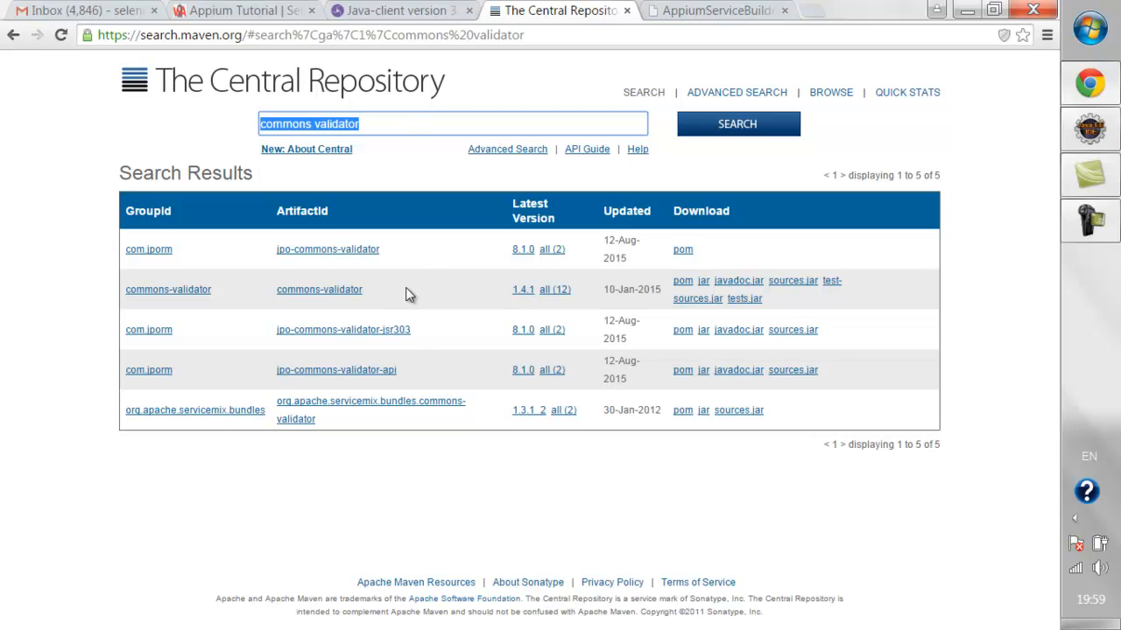
mouse_move(417, 291)
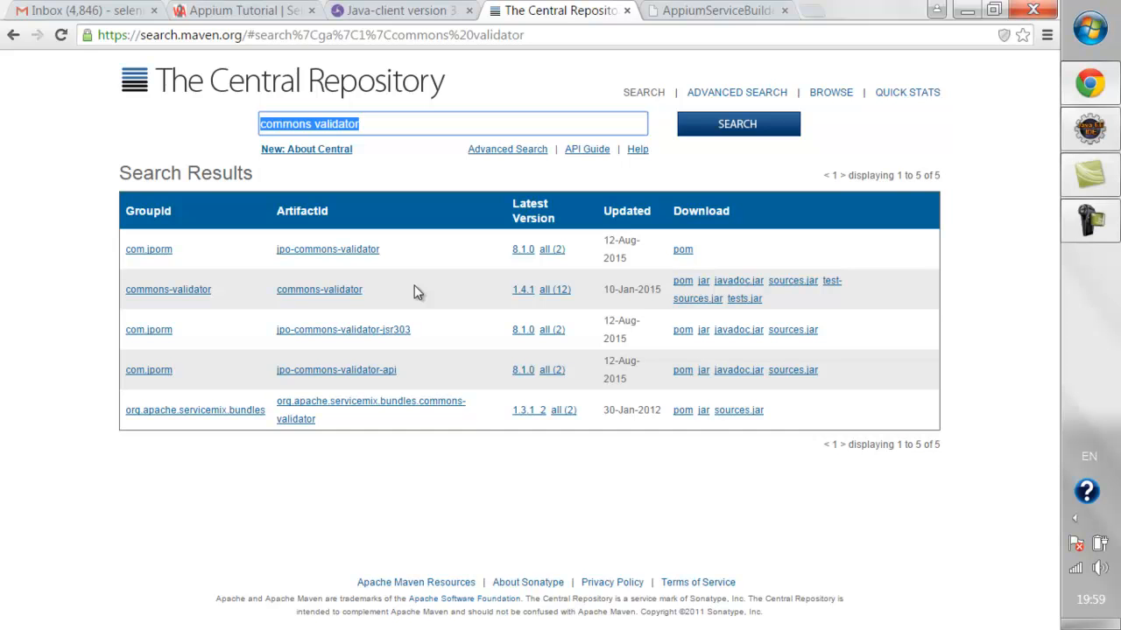
mouse_move(399, 11)
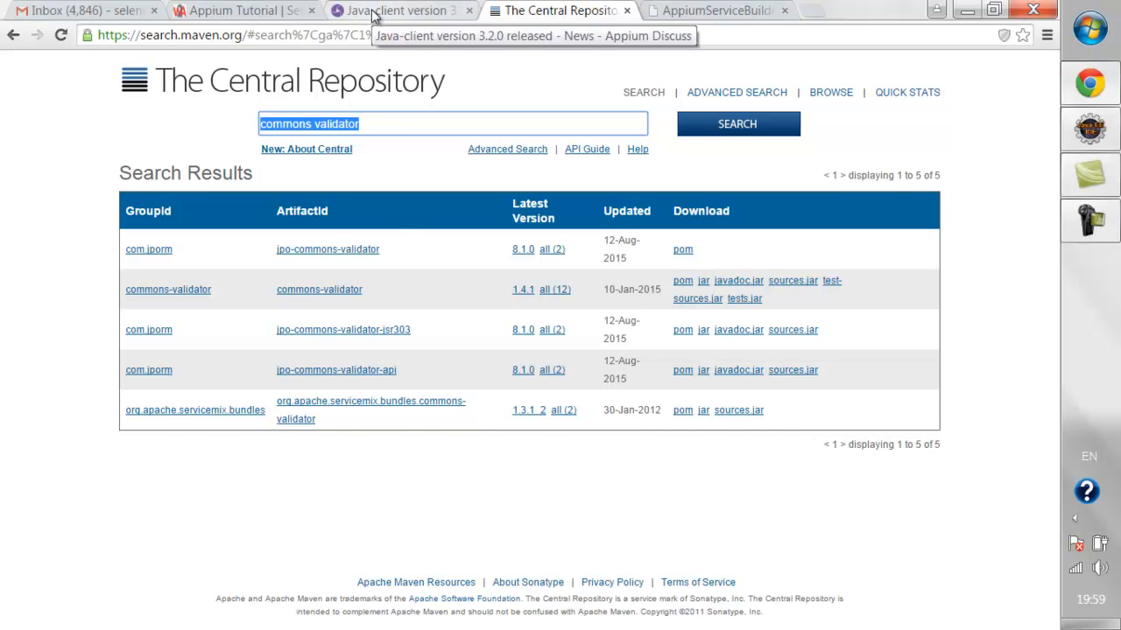
Return to the Java-client 3.2.0 release post on Appium Discuss.
click(399, 10)
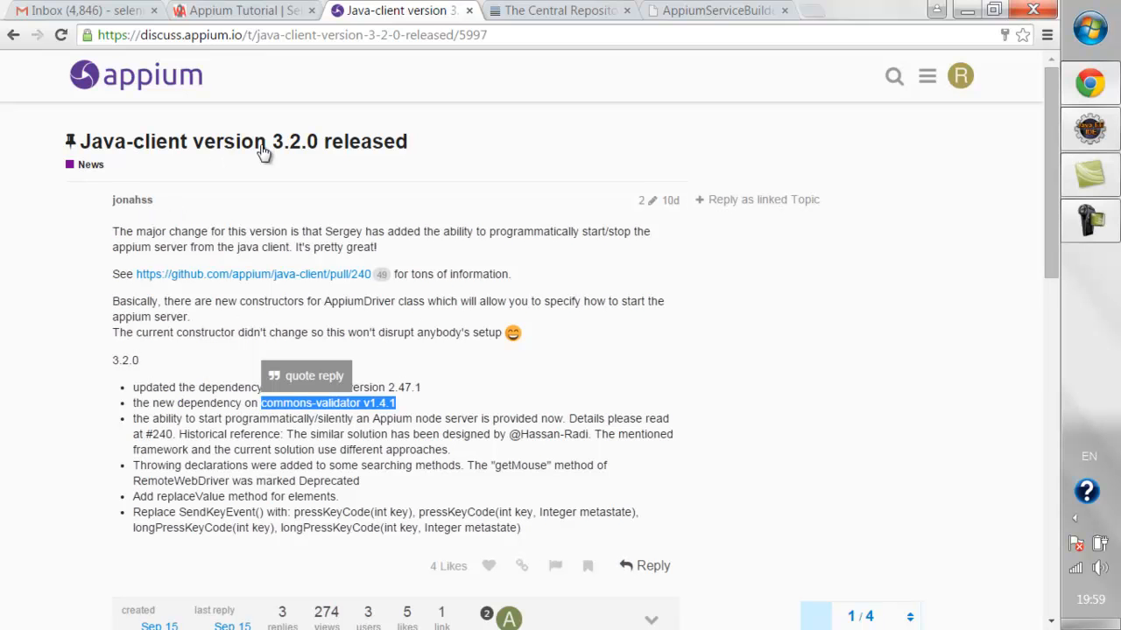
mouse_move(445, 263)
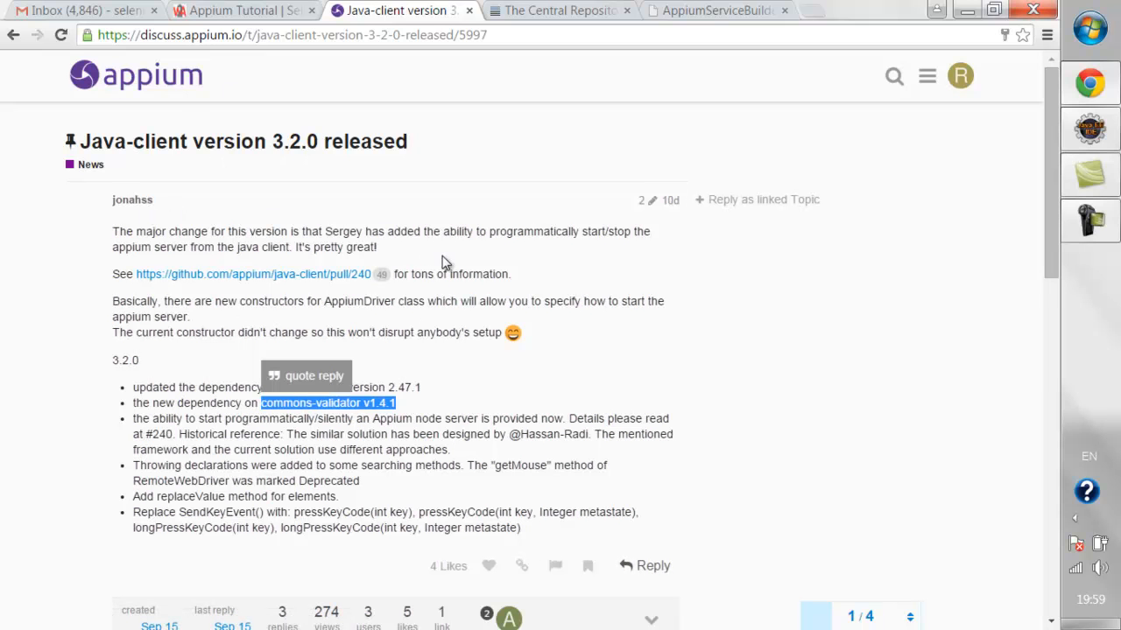
mouse_move(477, 357)
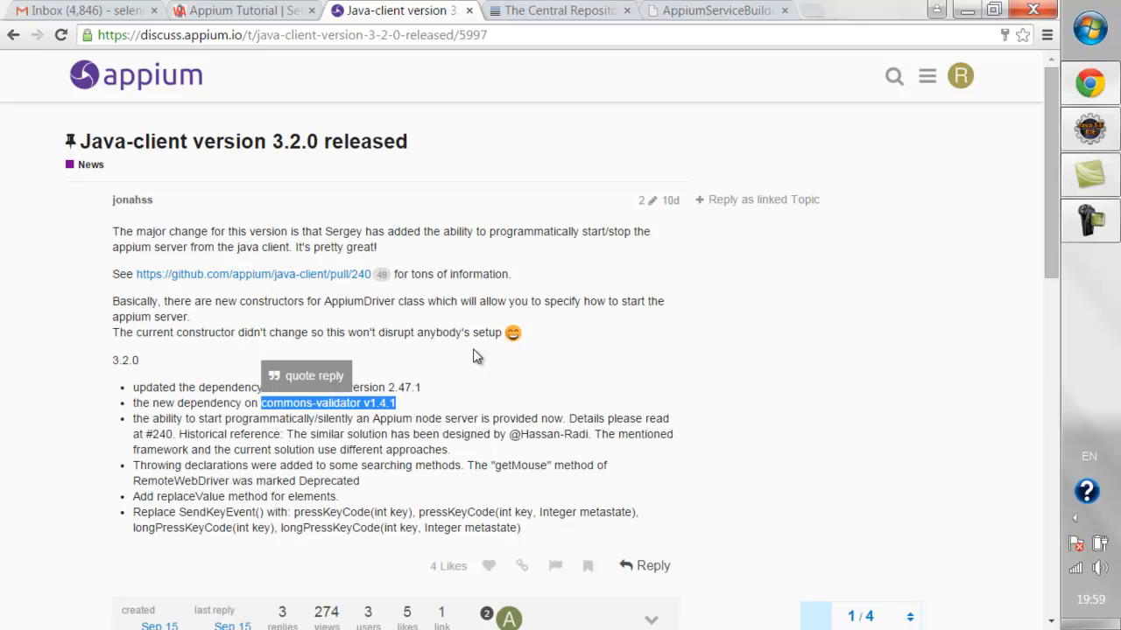
mouse_move(725, 234)
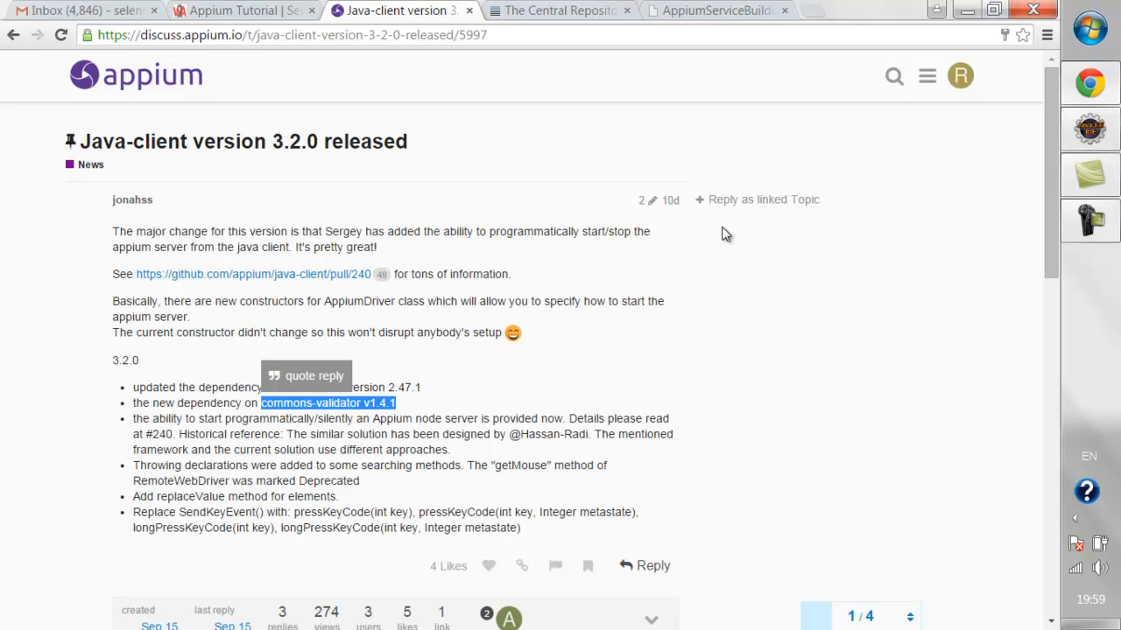
mouse_move(1008, 186)
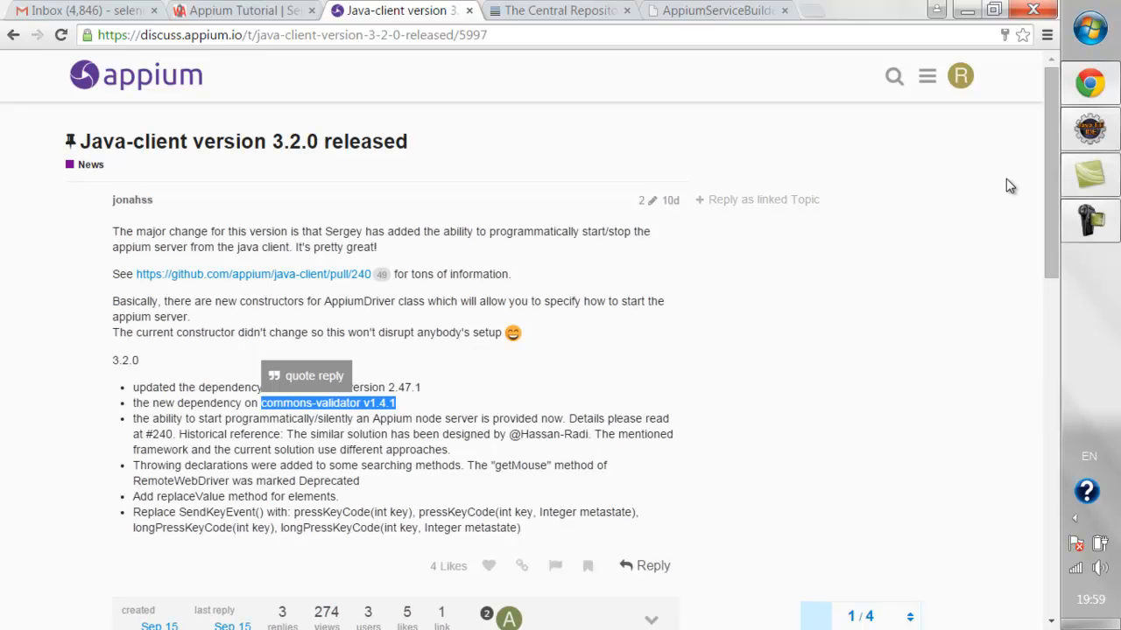
mouse_move(507, 278)
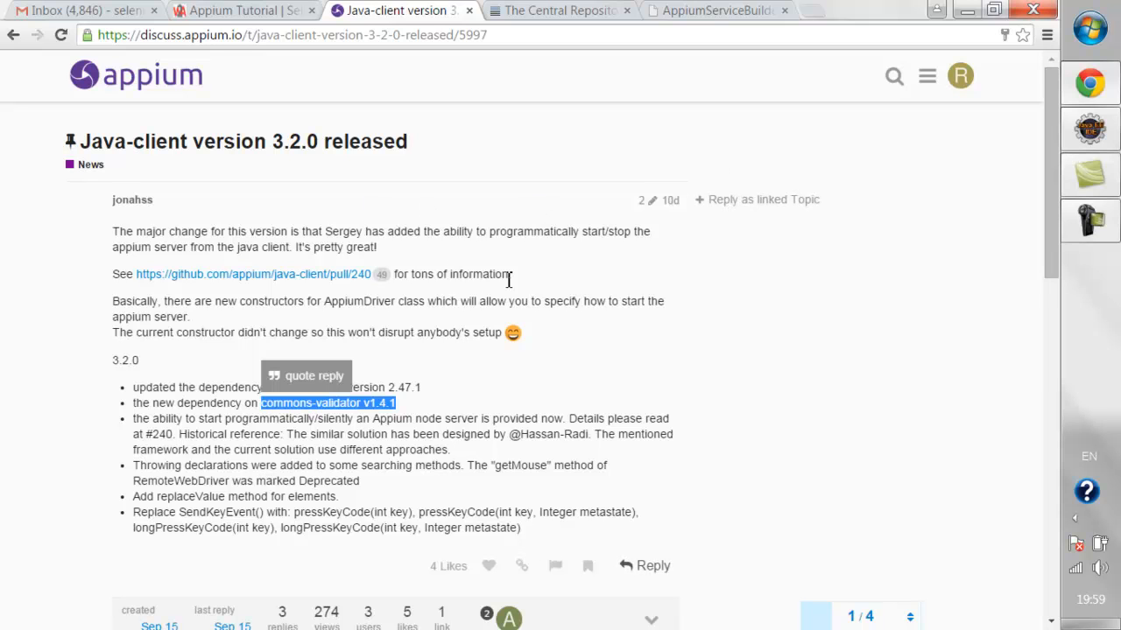
mouse_move(1030, 143)
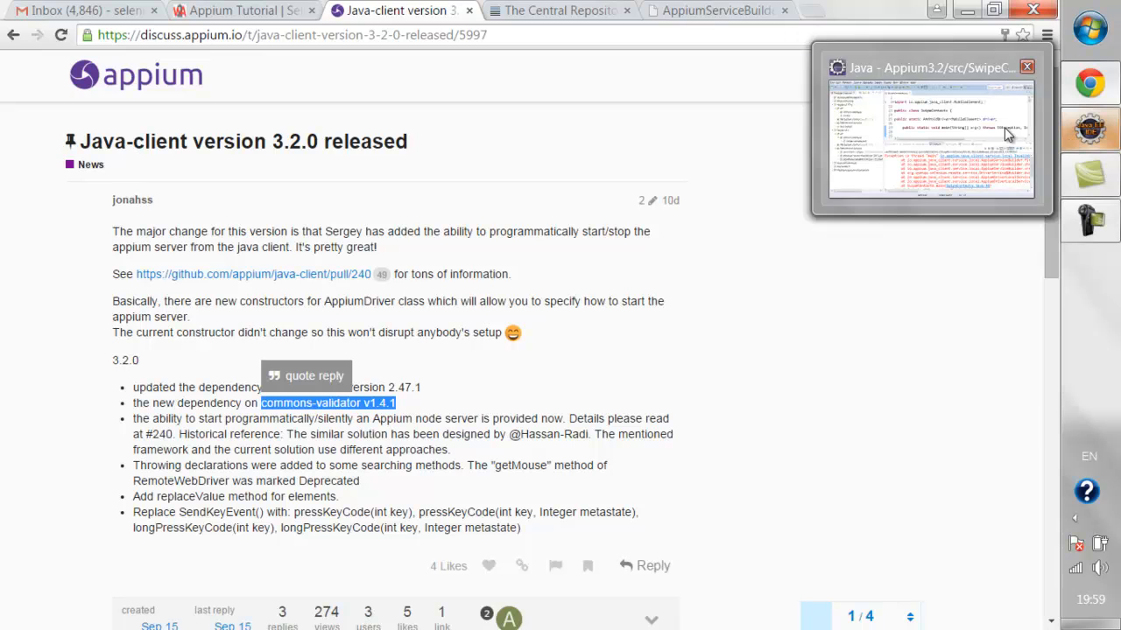
Switch to Eclipse and highlight the AppiumDriverLocalService creation and start statements in SwipeContacts.java.
click(931, 131)
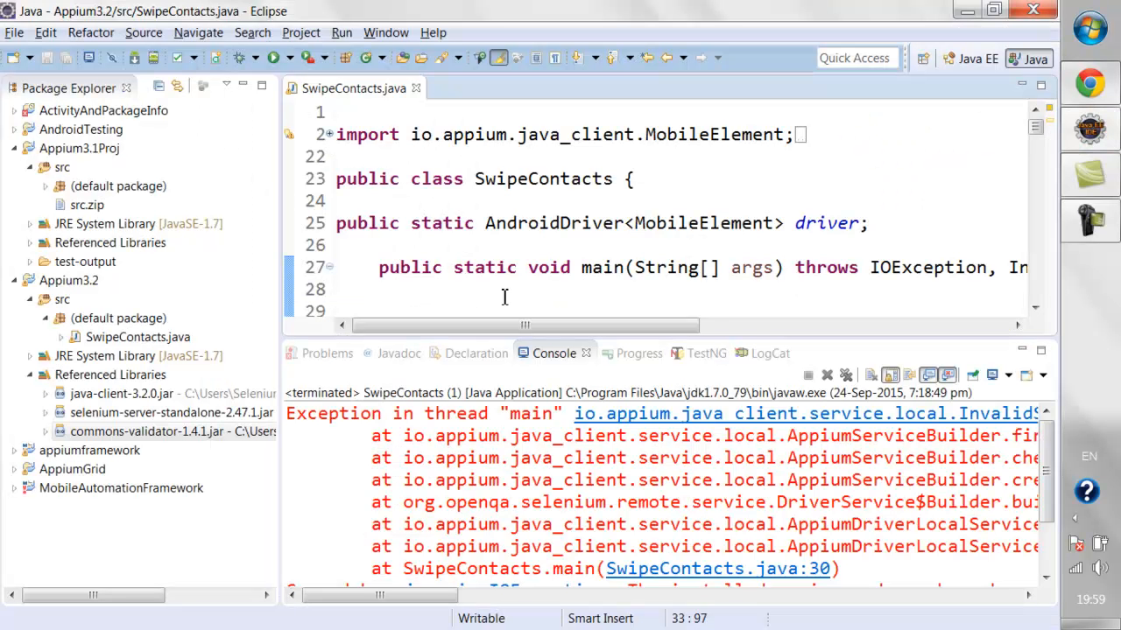
mouse_move(354, 87)
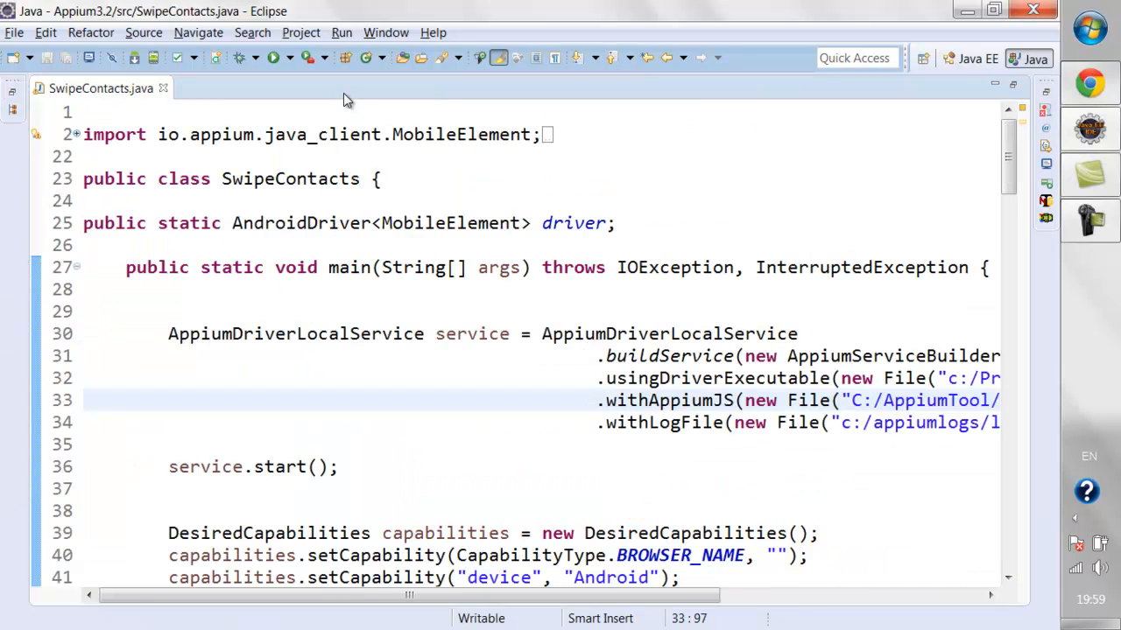
mouse_move(574, 161)
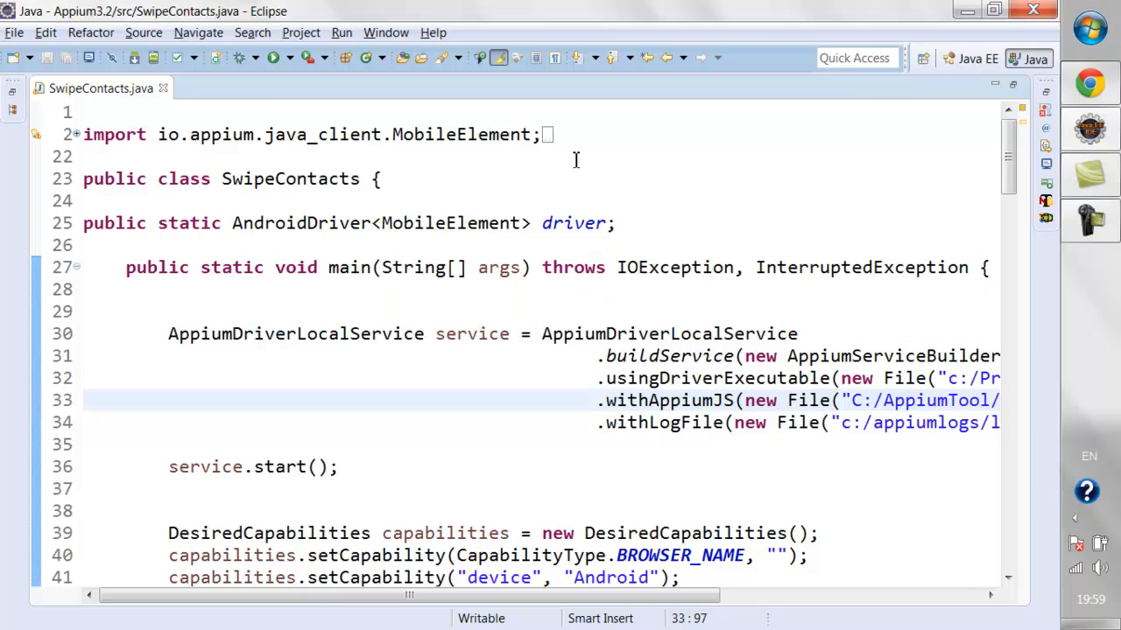
scroll(down, 3)
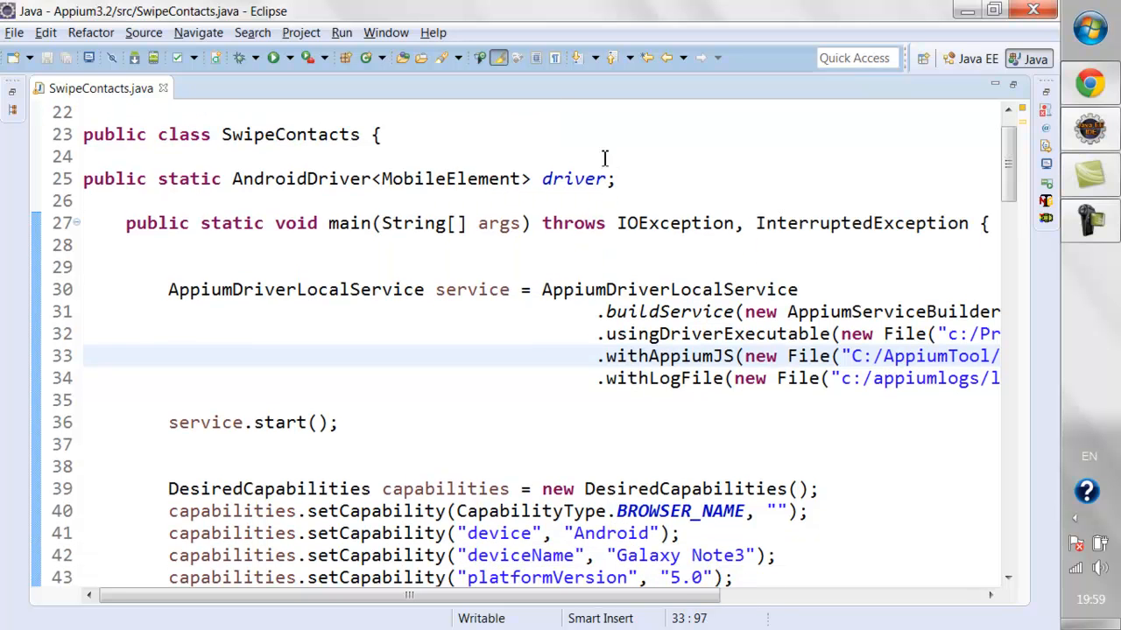
drag(168, 291, 168, 422)
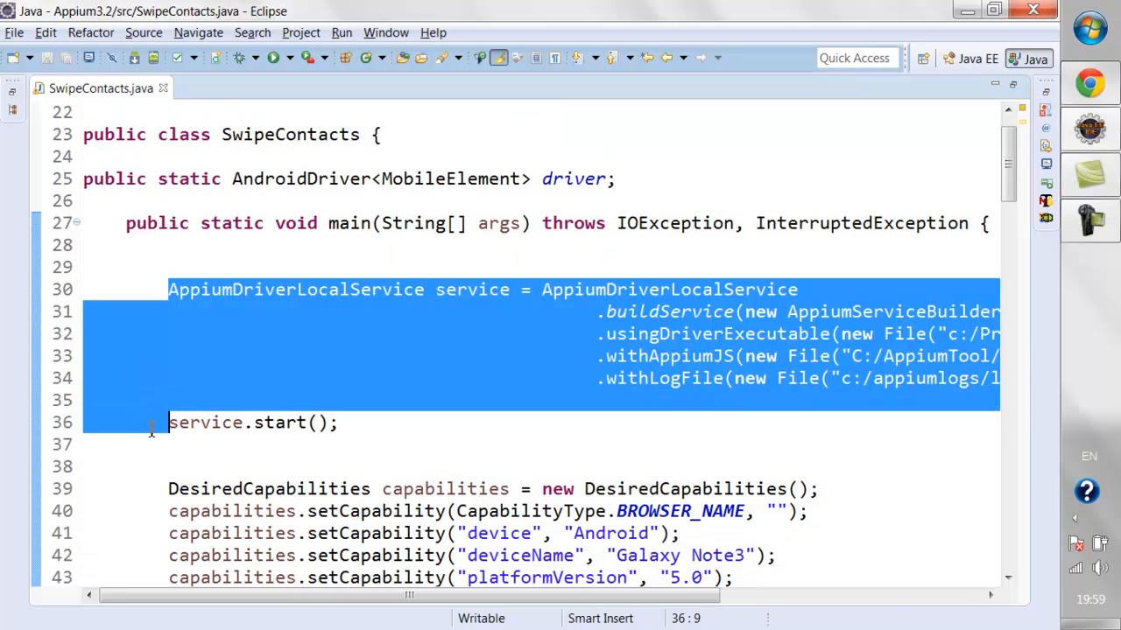
click(172, 291)
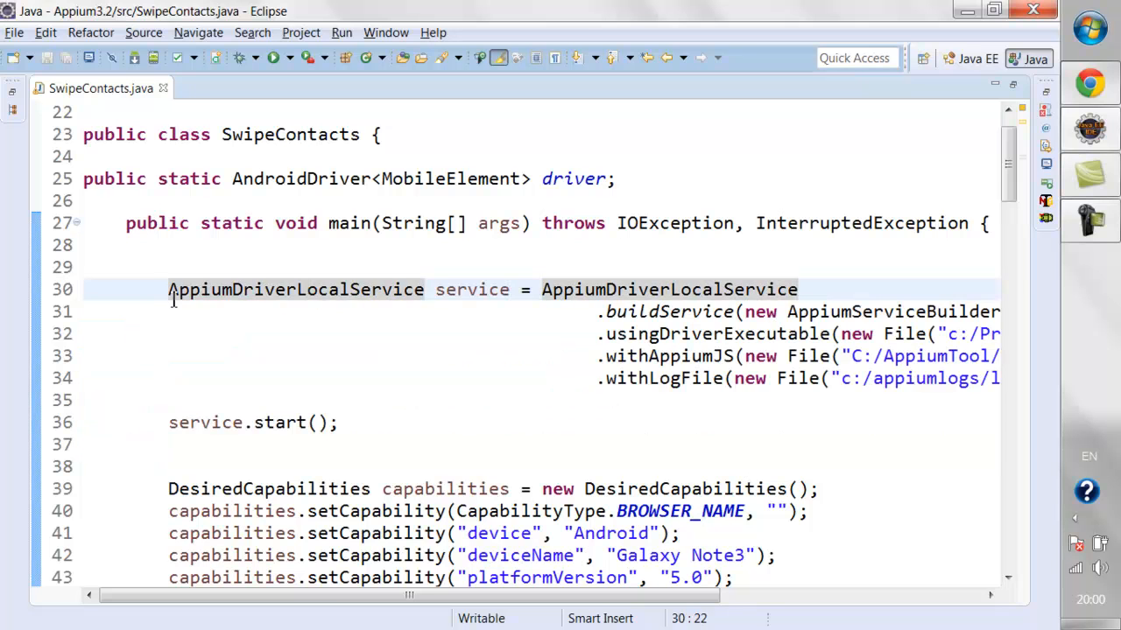
double_click(296, 291)
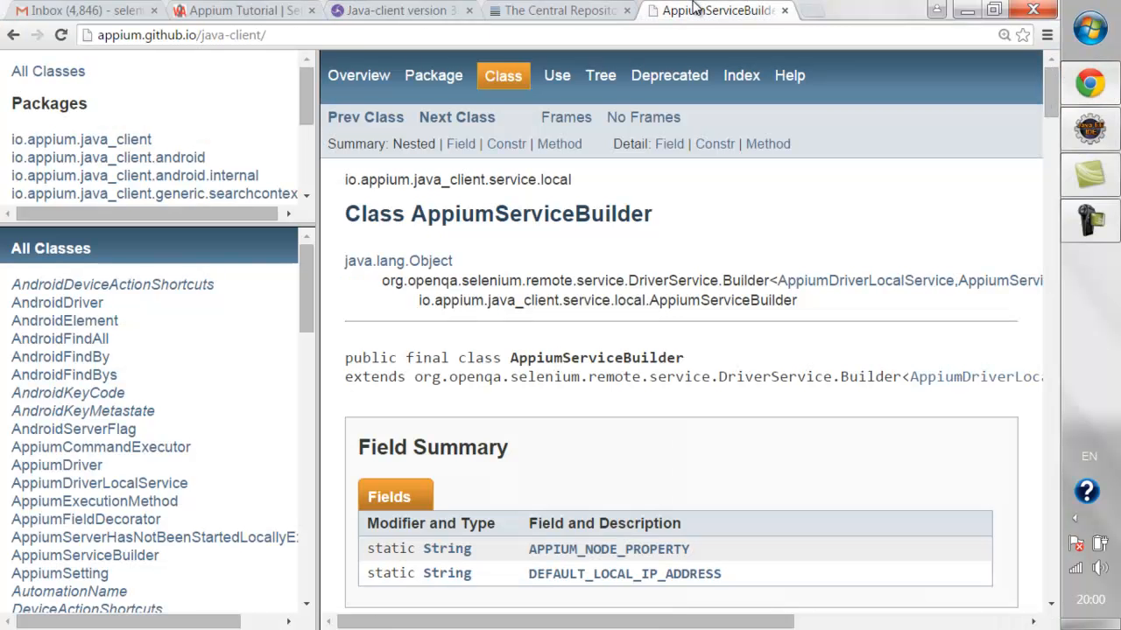
mouse_move(465, 224)
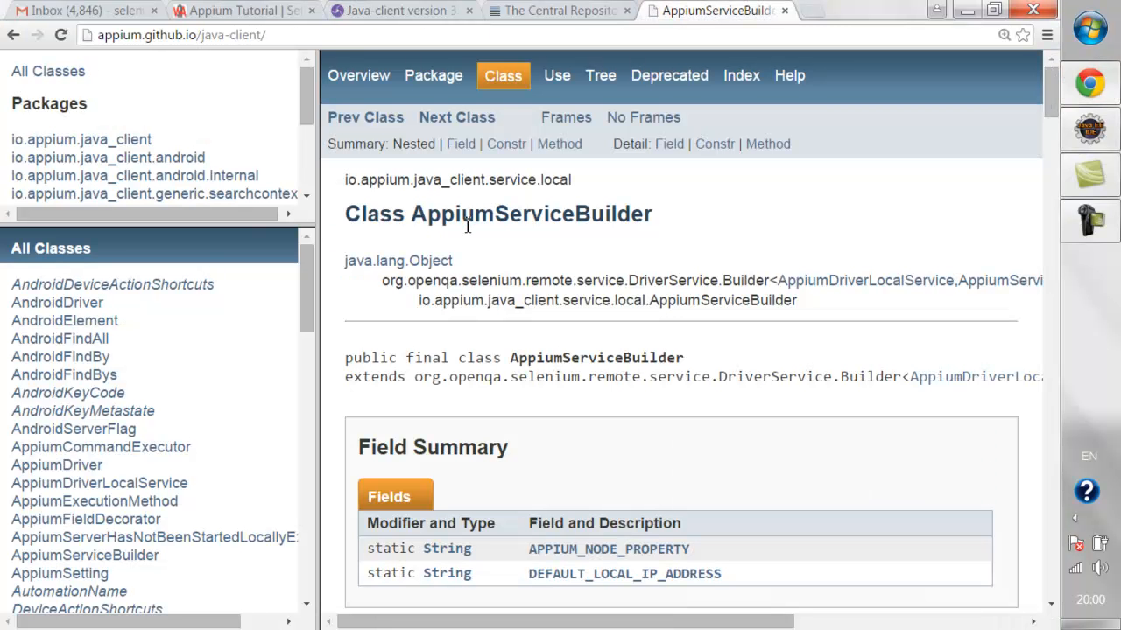
Select the AppiumServiceBuilder class name in the Javadoc heading and read down the page.
double_click(537, 214)
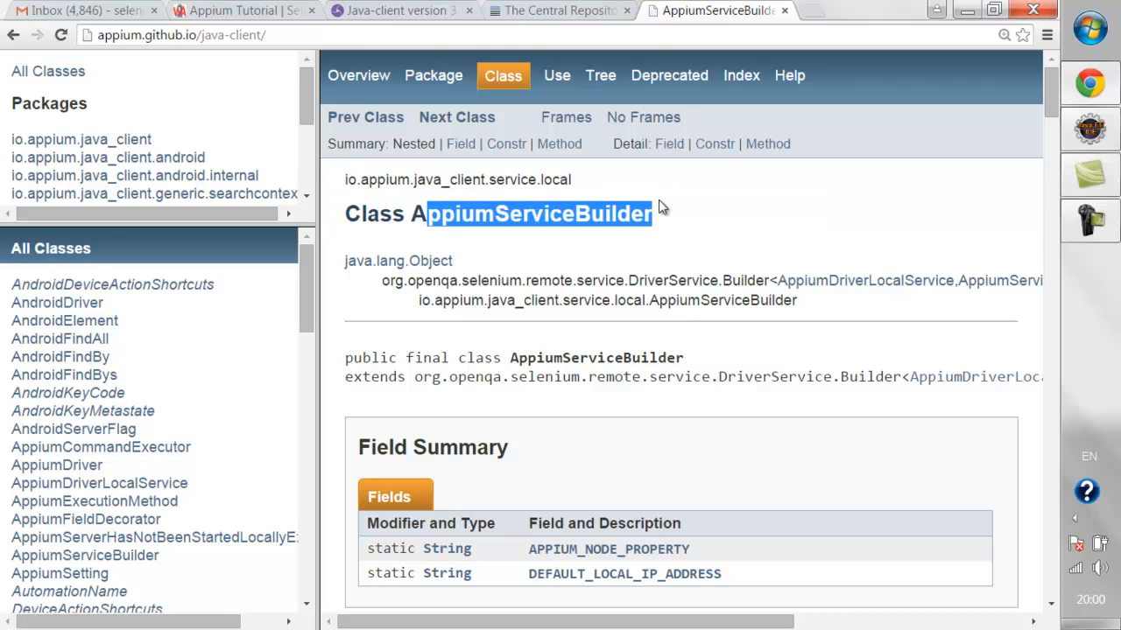
scroll(down, 3)
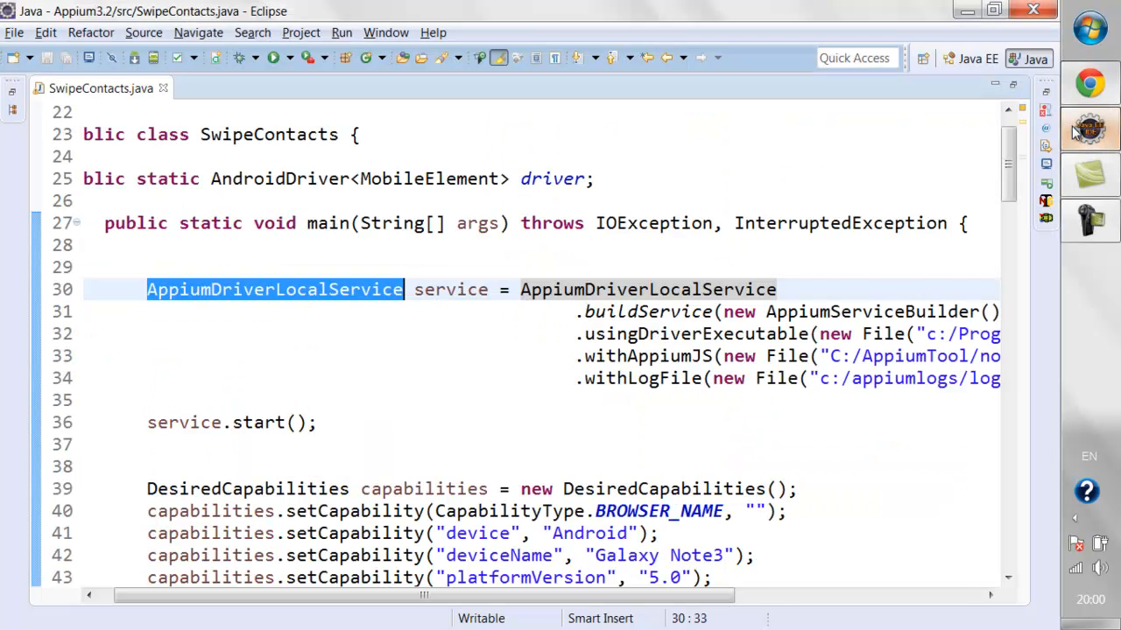
mouse_move(296, 295)
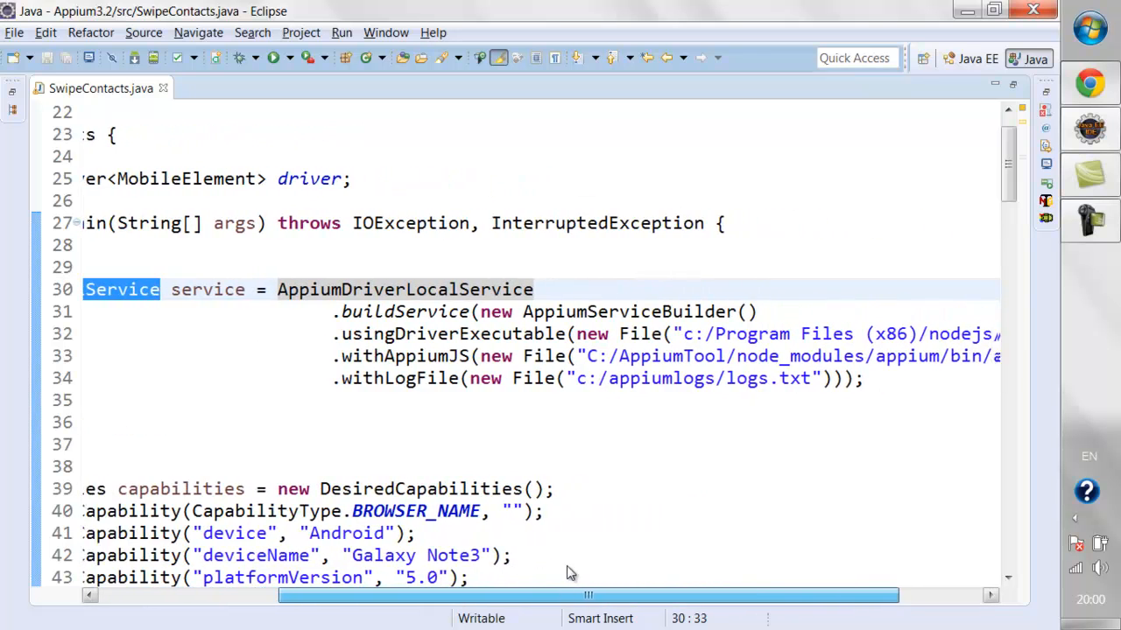
Review the buildService call and the File constructor for the appium.js path.
click(317, 312)
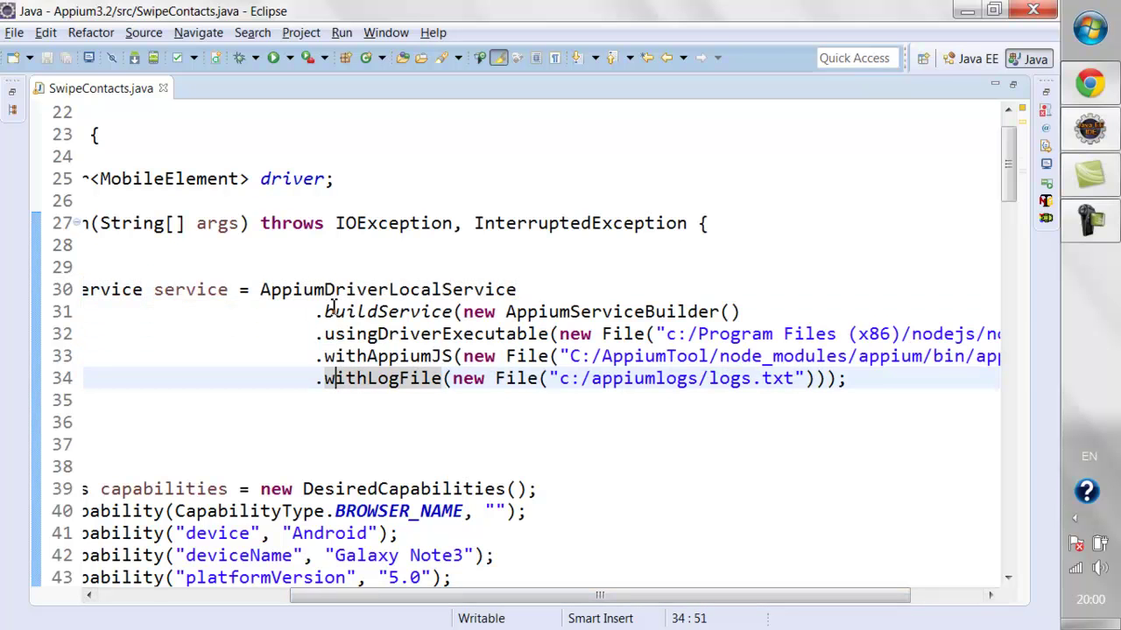
double_click(385, 312)
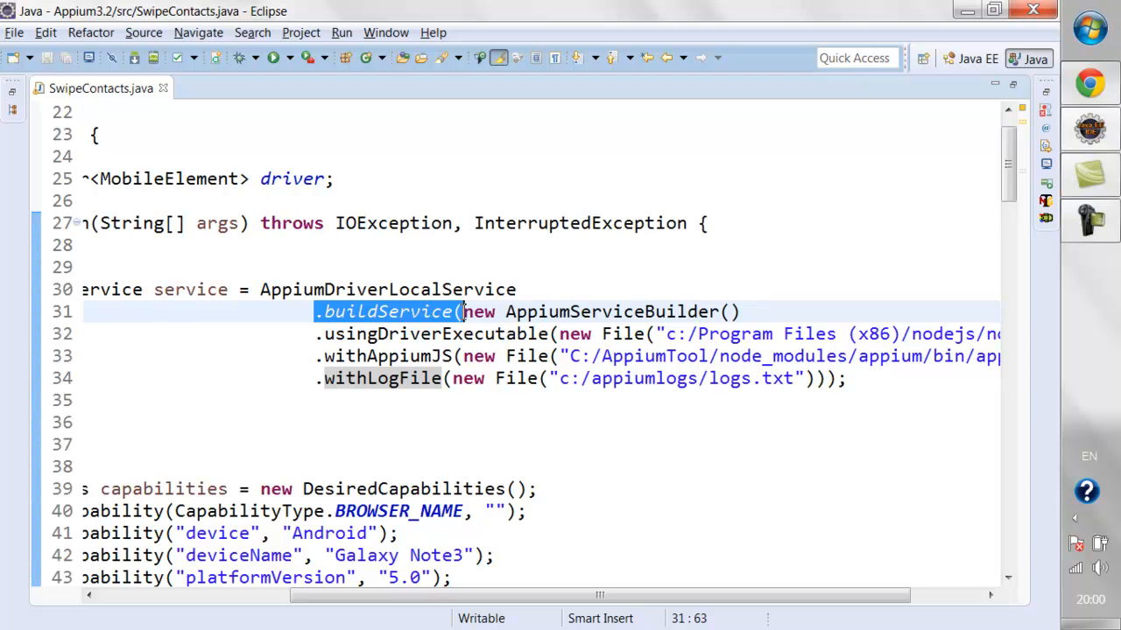
click(462, 312)
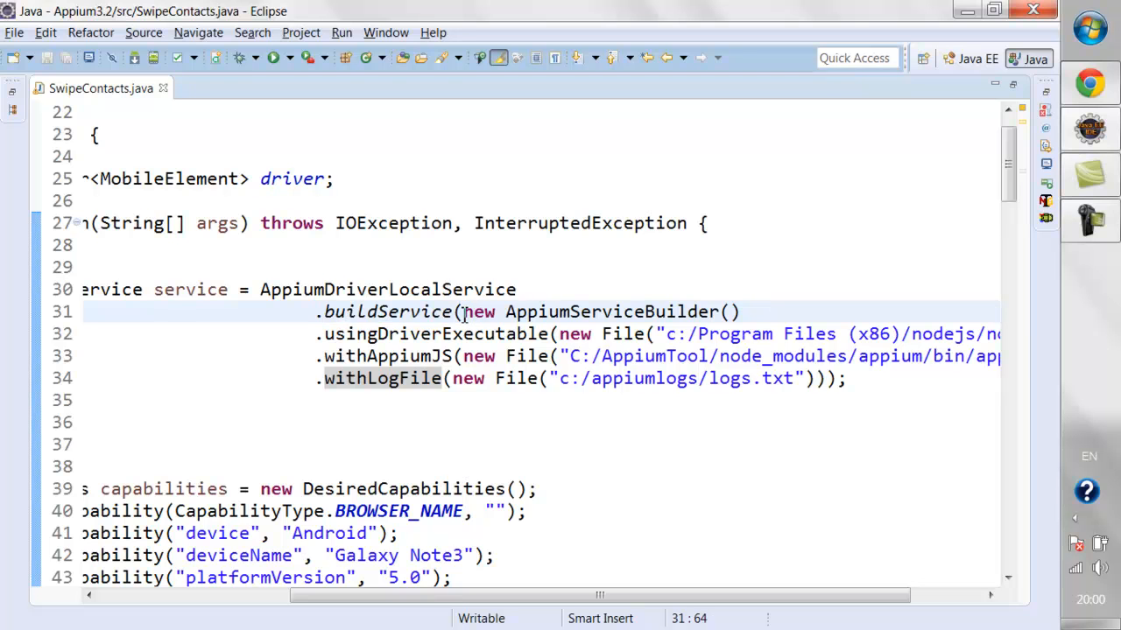
click(514, 357)
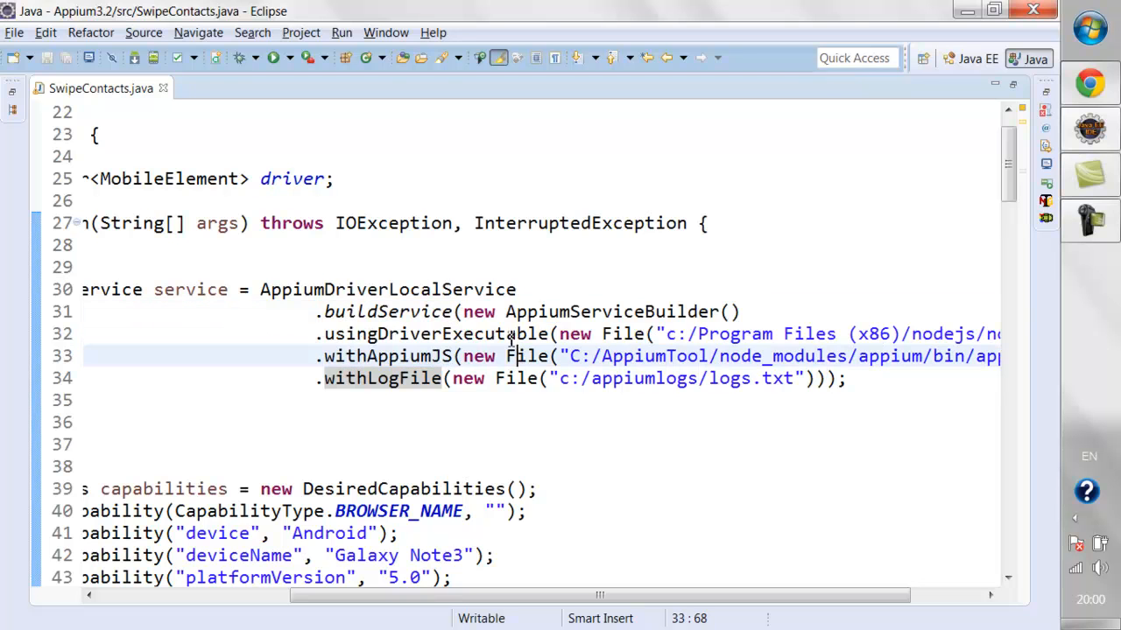
double_click(604, 311)
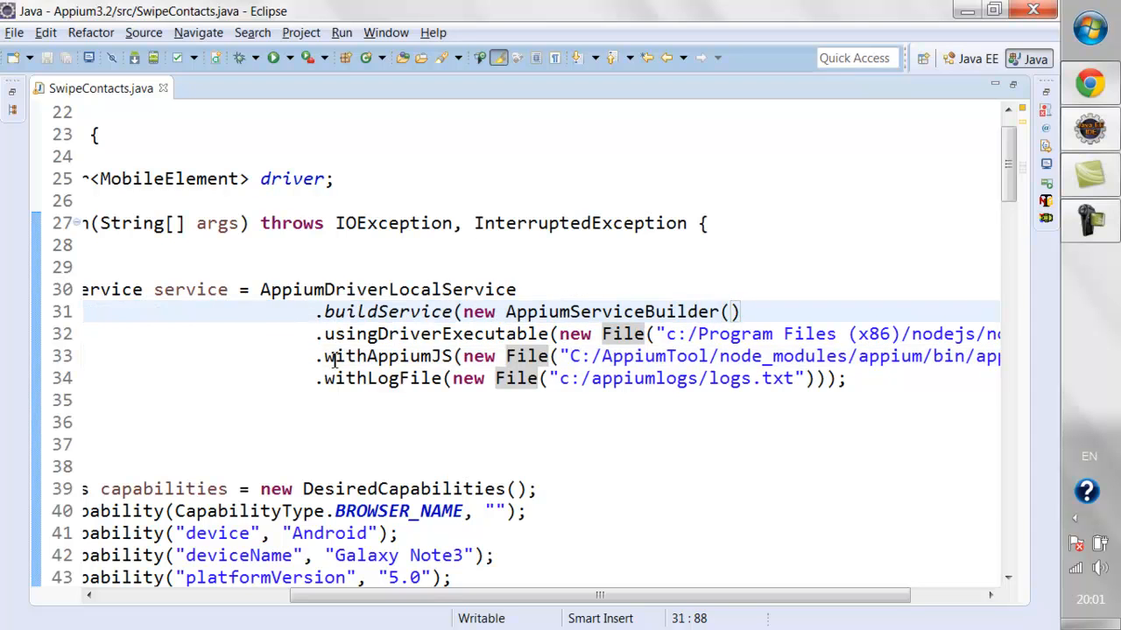
Highlight usingDriverExecutable and the nodejs folder in the node.exe path.
double_click(429, 333)
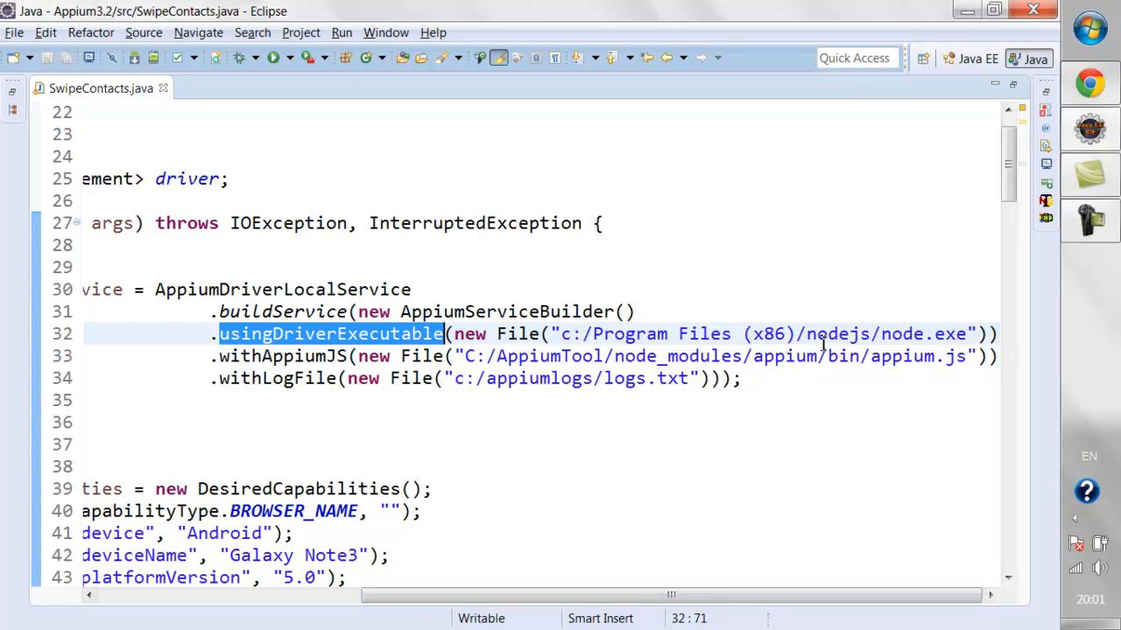
double_click(837, 333)
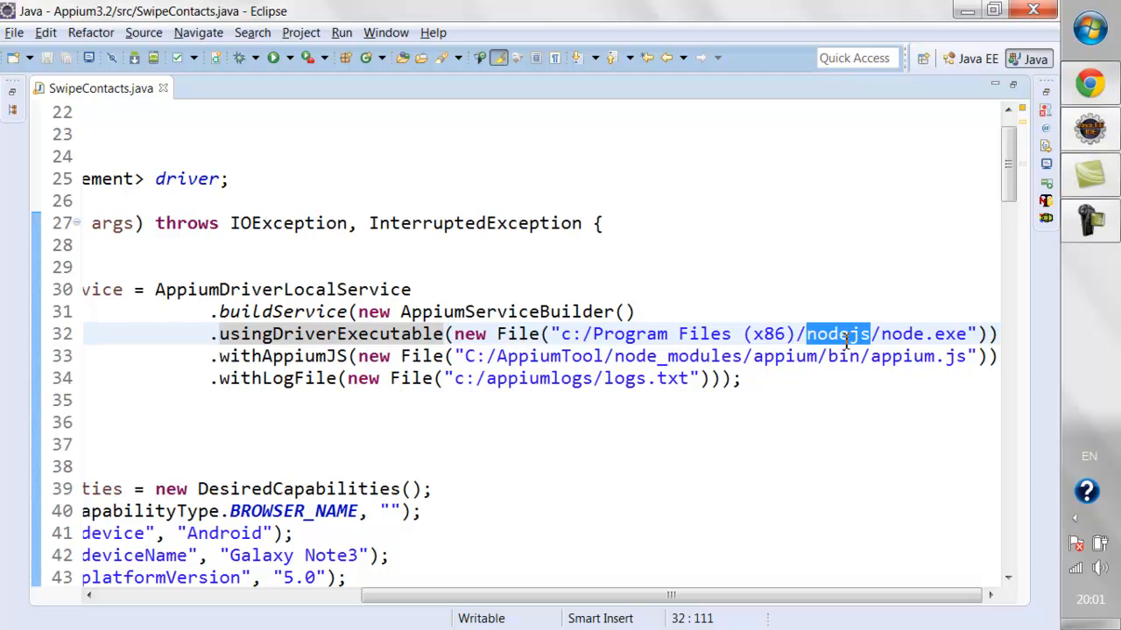
mouse_move(529, 312)
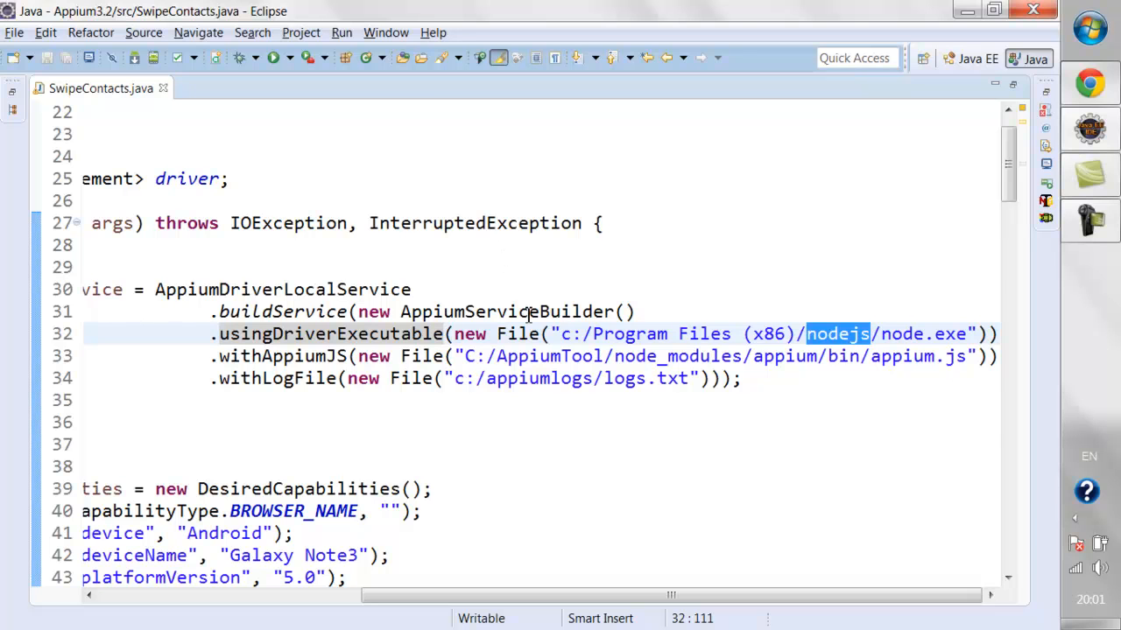
mouse_move(821, 332)
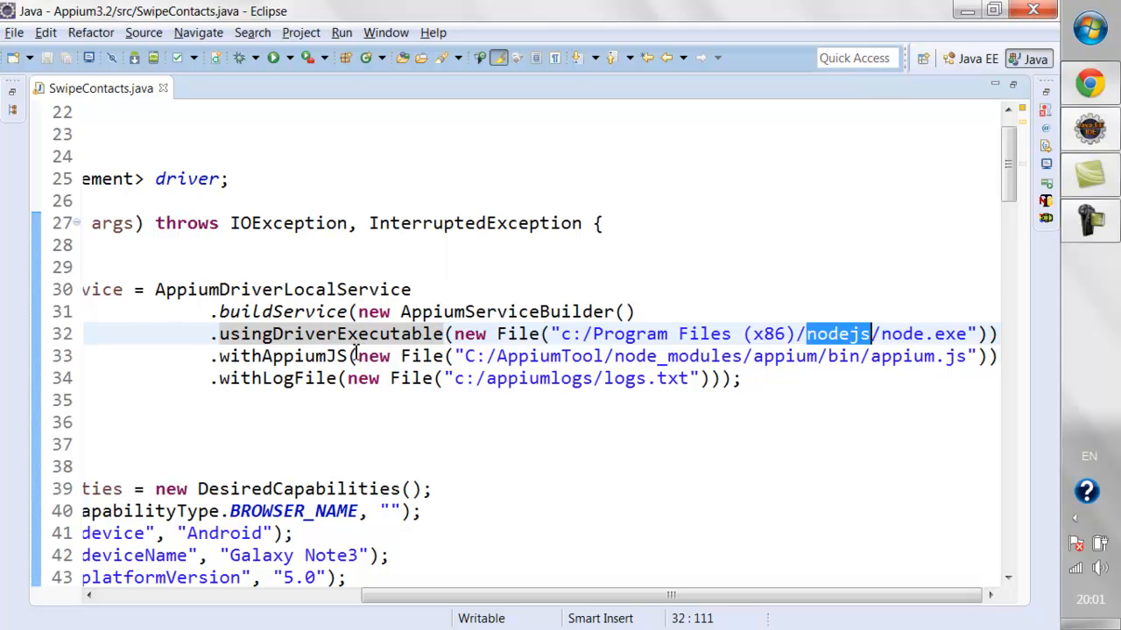
mouse_move(843, 333)
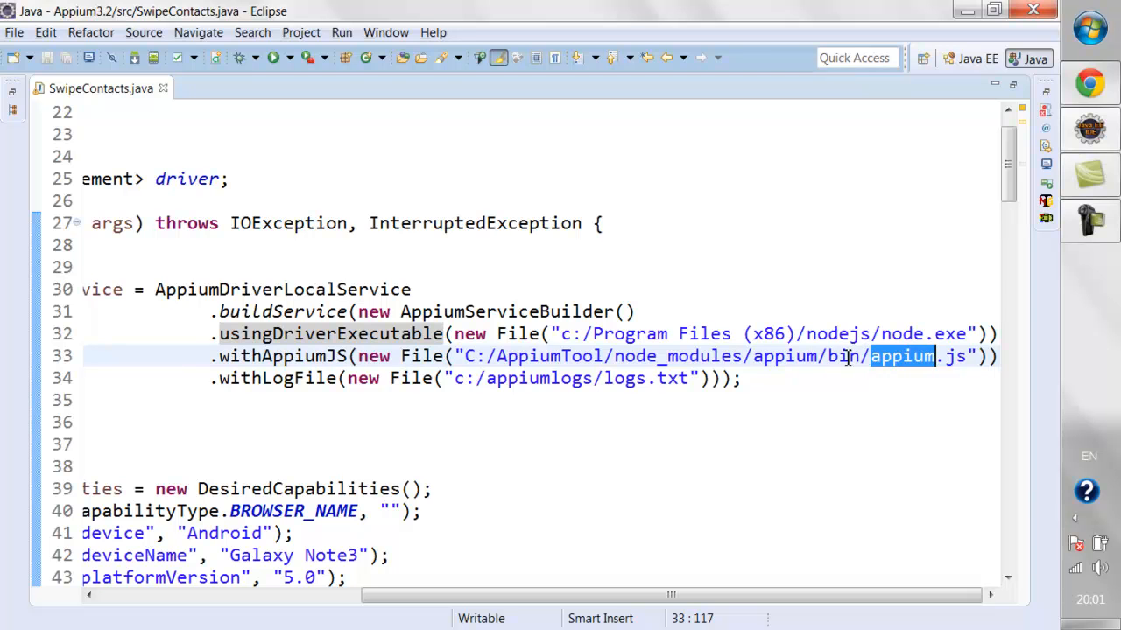
mouse_move(1085, 17)
text(c:\)
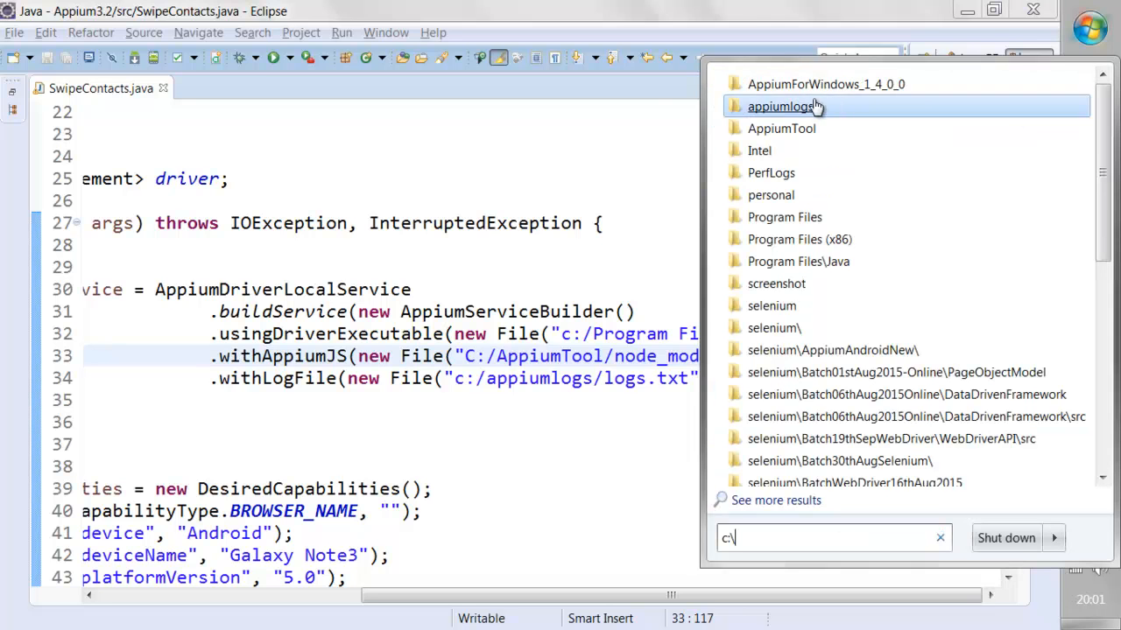
Browse into C:\AppiumTool\node_modules\appium and its bin folder in Explorer.
click(780, 127)
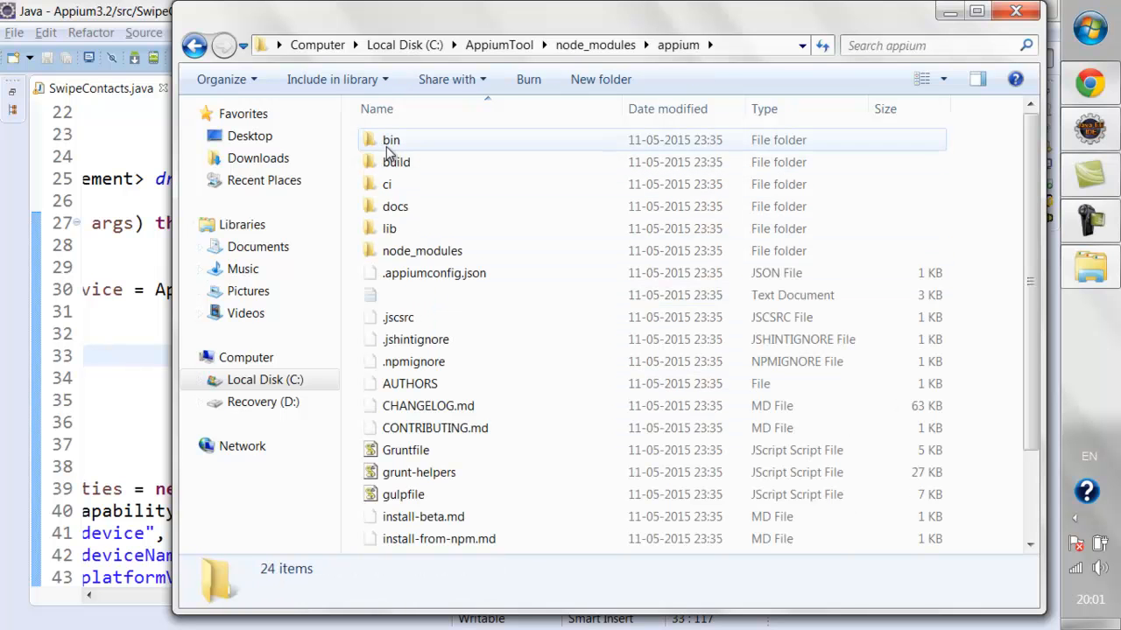
double_click(391, 140)
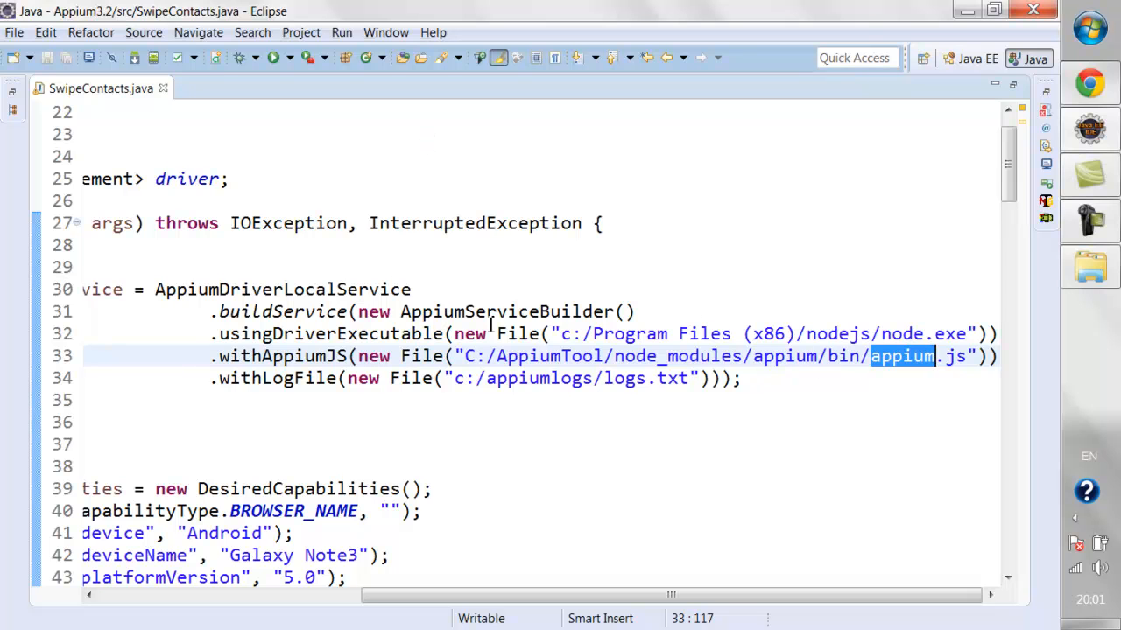
Examine the withLogFile path c:/appiumlogs/logs.txt on line 34.
click(446, 379)
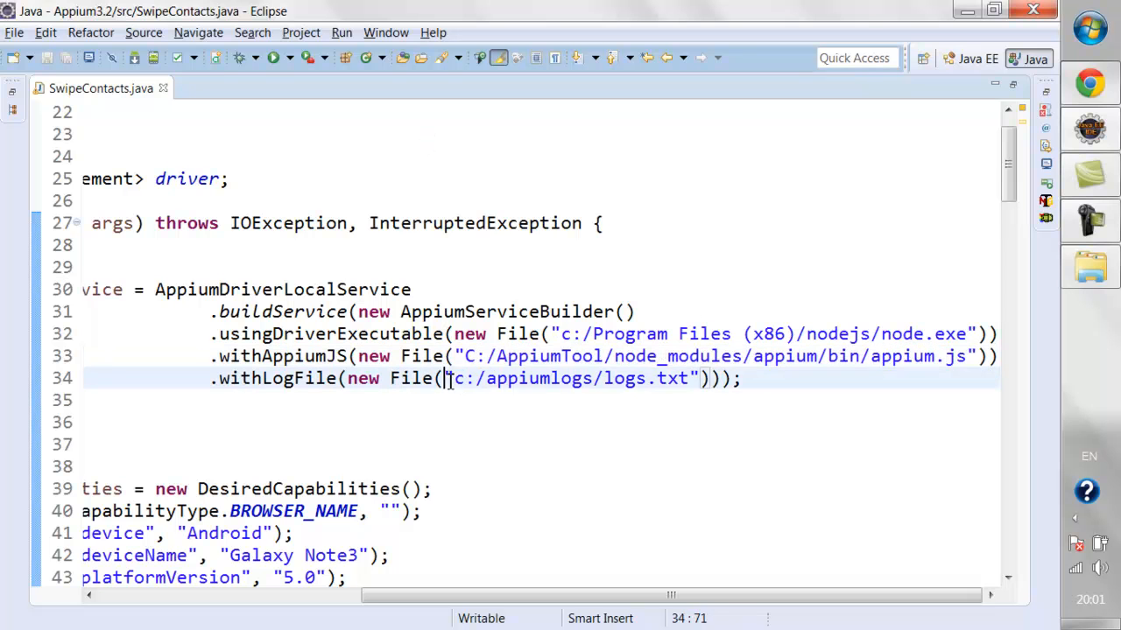
double_click(569, 379)
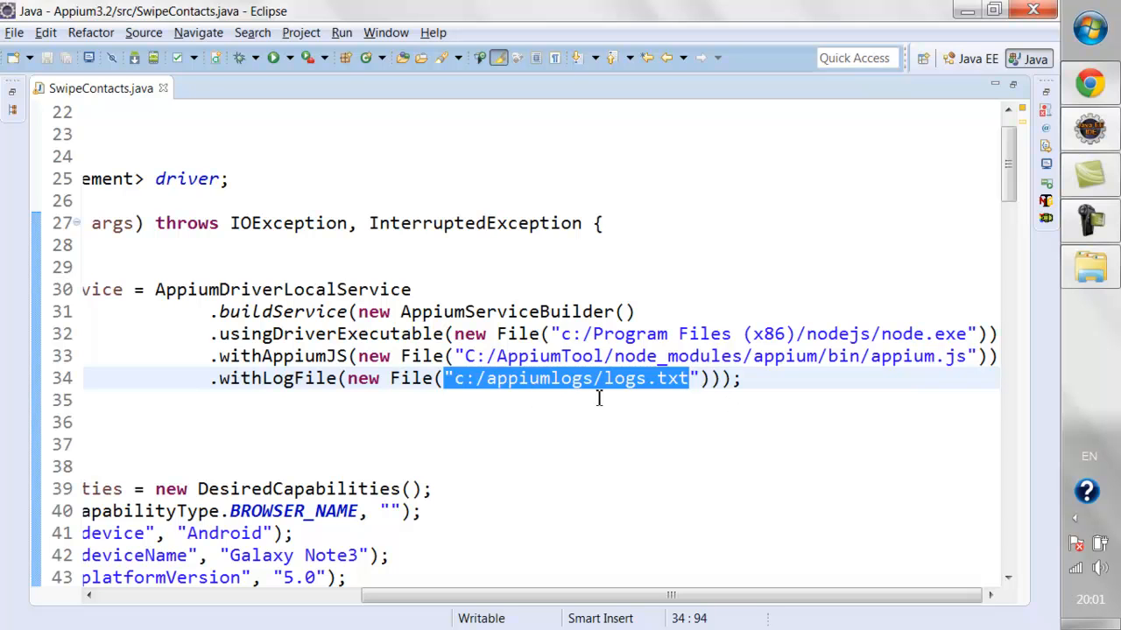
mouse_move(625, 389)
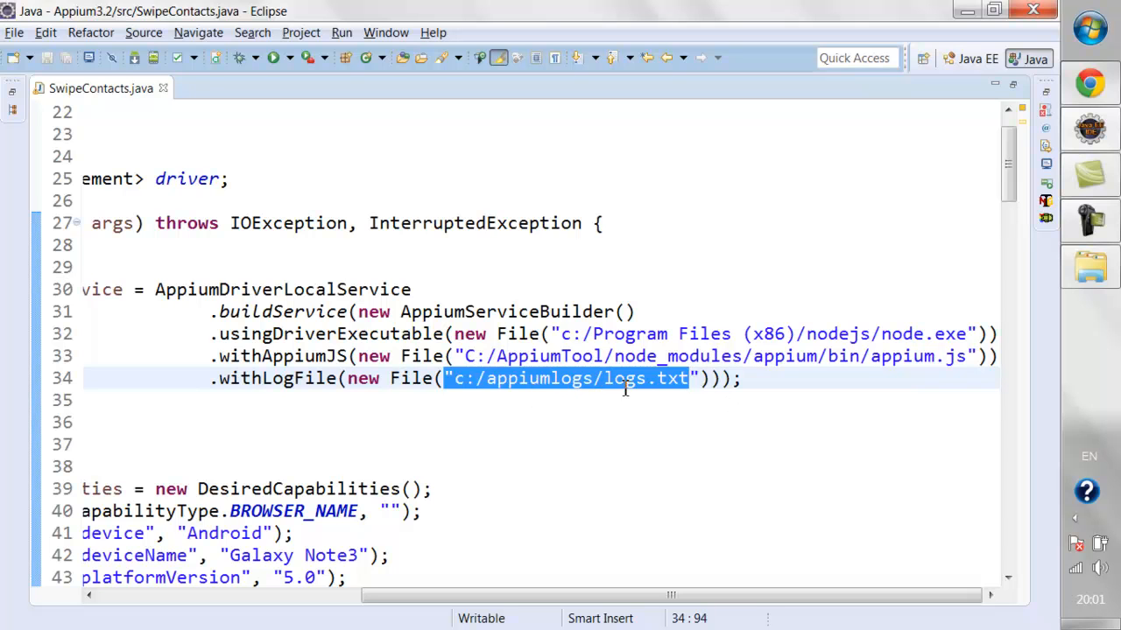
text(logs)
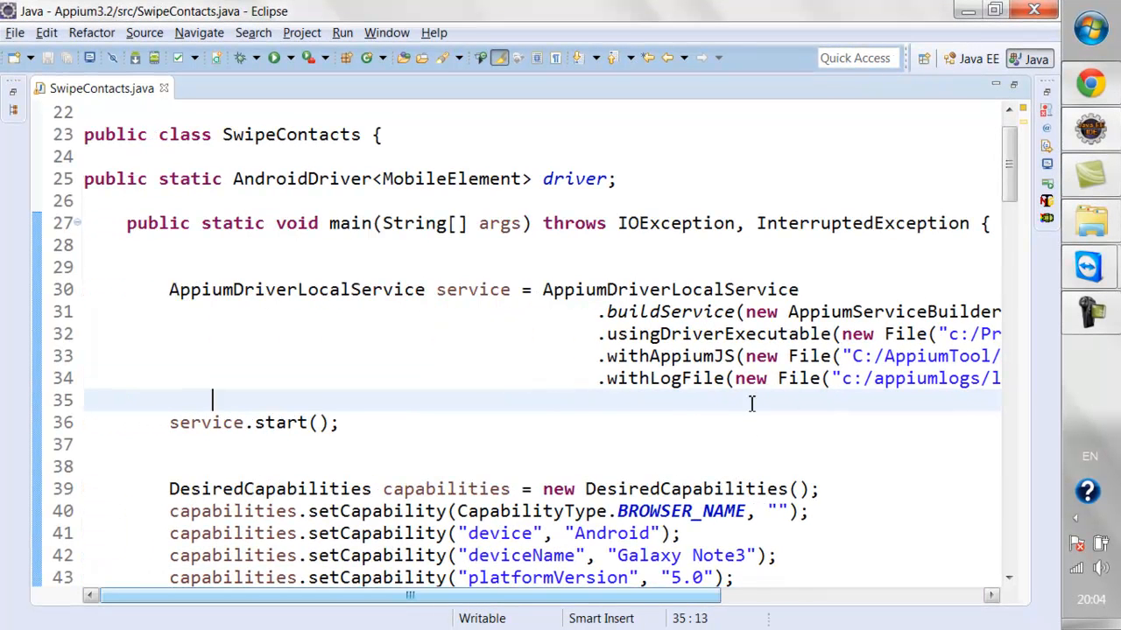
mouse_move(403, 411)
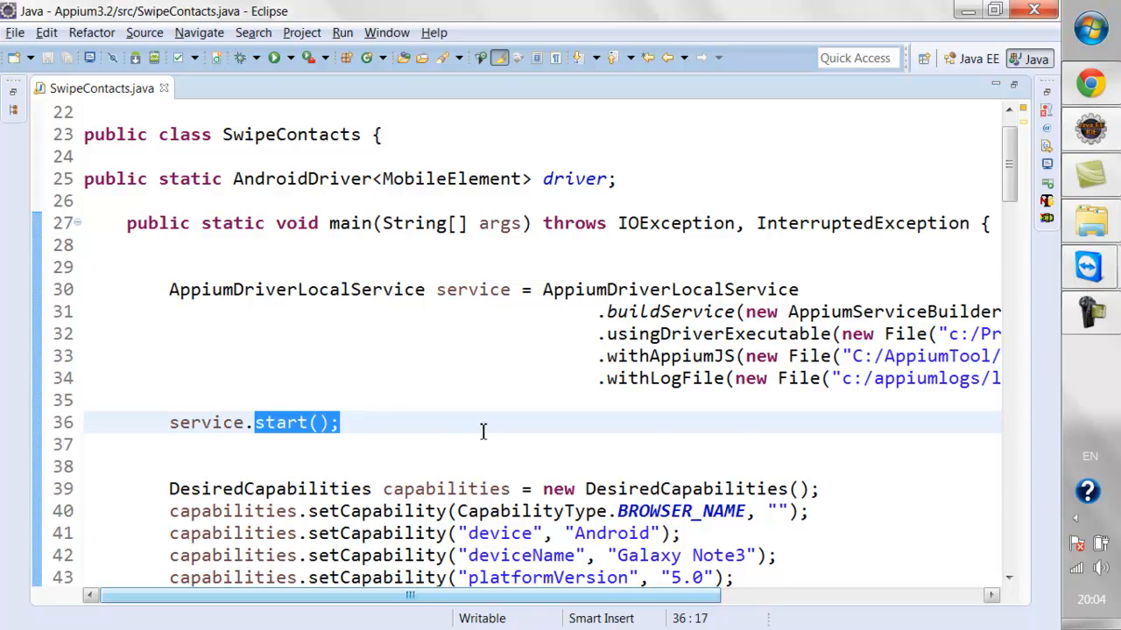
Scroll down to the service.stop() call after driver.quit(), then back up to the service setup.
scroll(down, 3)
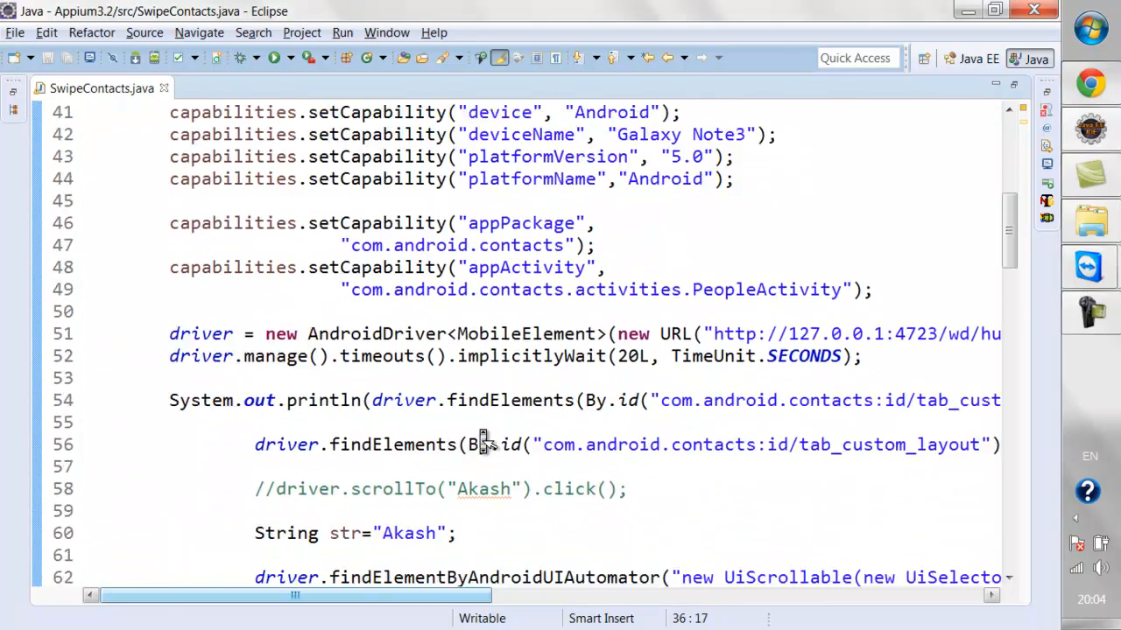
scroll(down, 3)
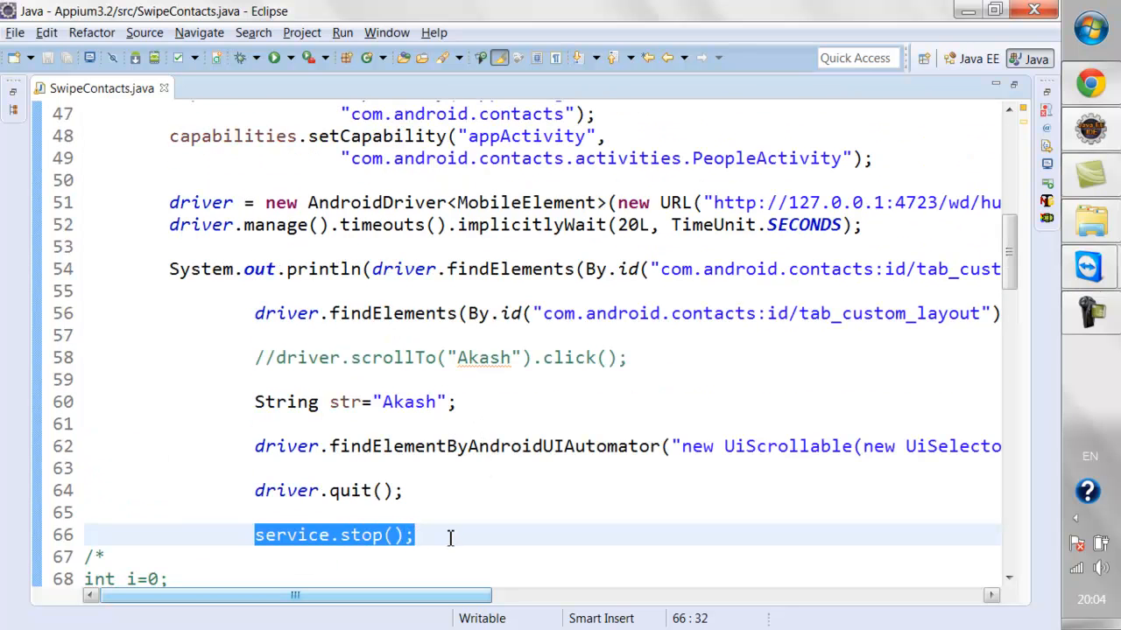
mouse_move(348, 535)
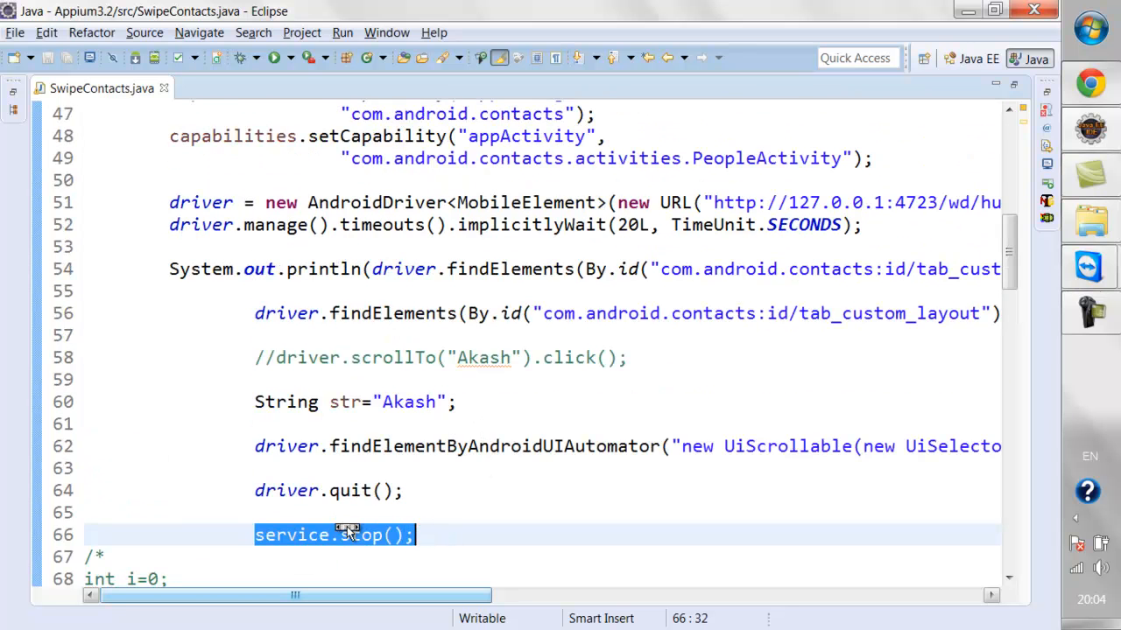
scroll(up, 3)
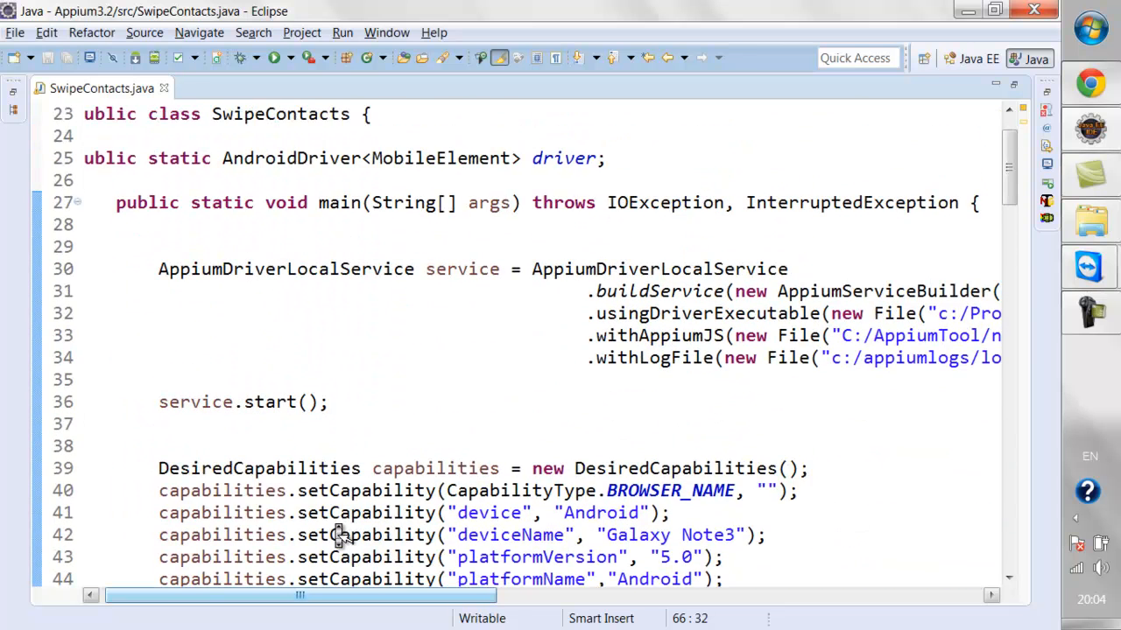
scroll(up, 3)
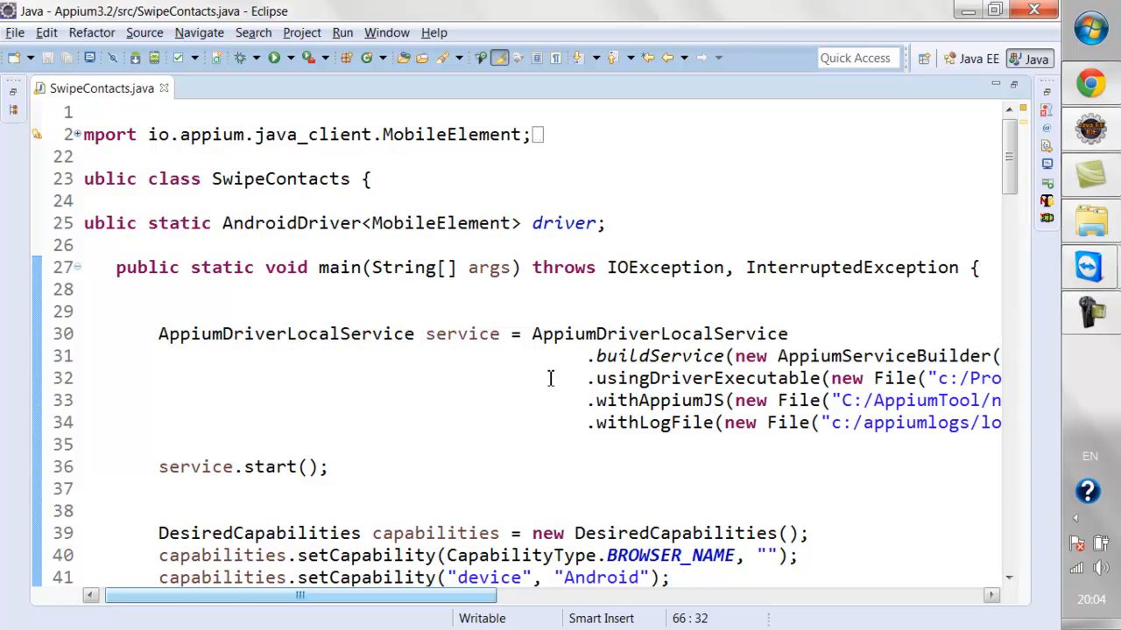
mouse_move(579, 245)
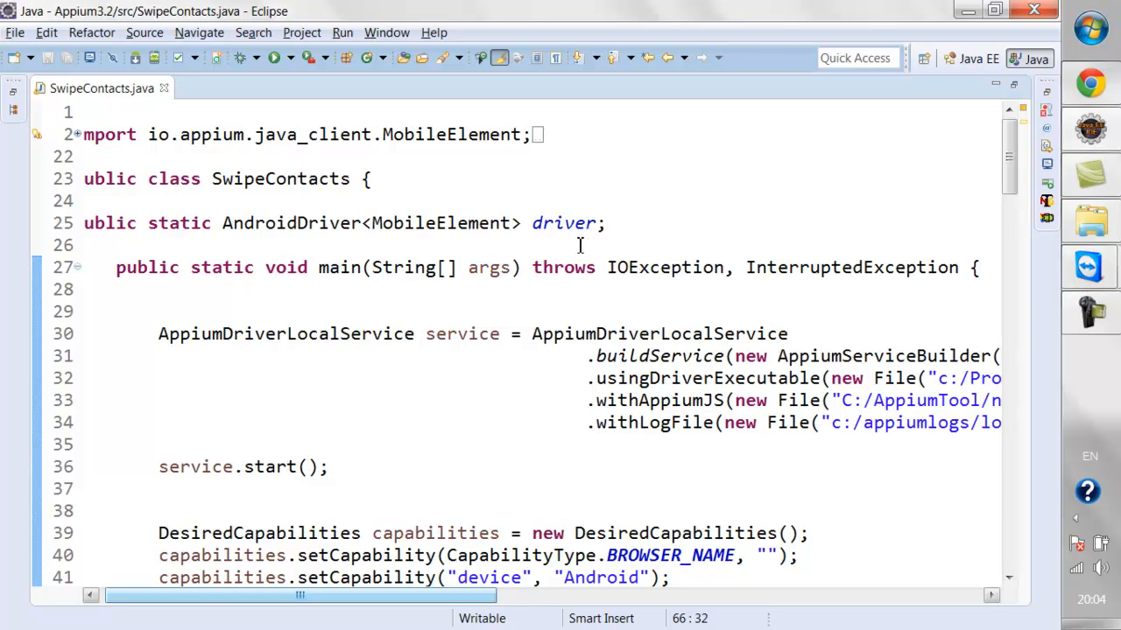
mouse_move(1082, 390)
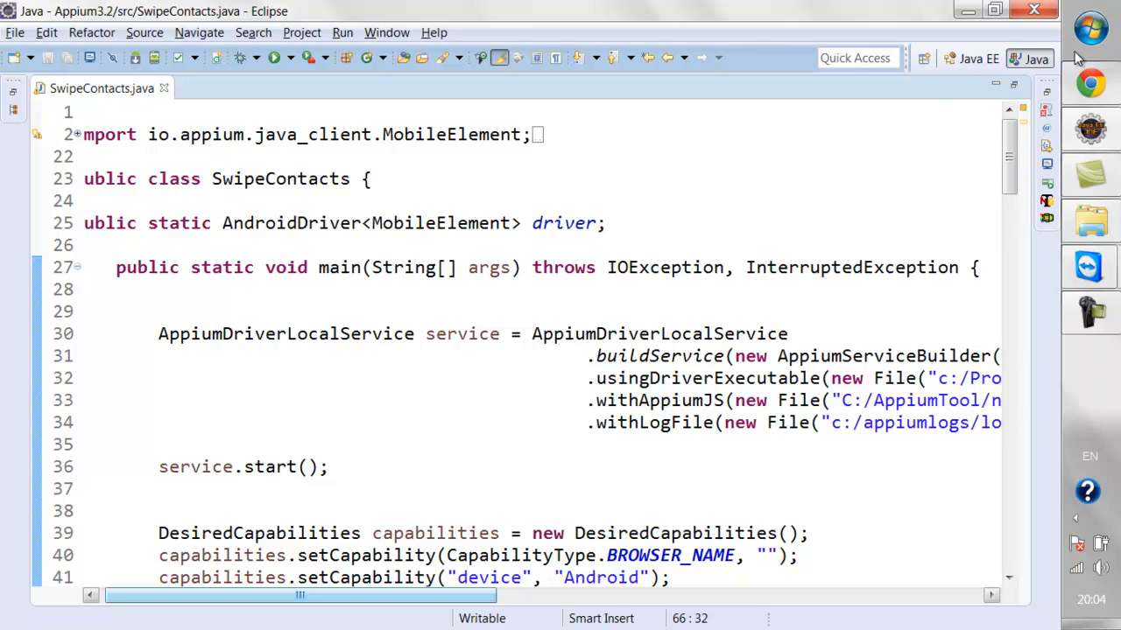
mouse_move(271, 84)
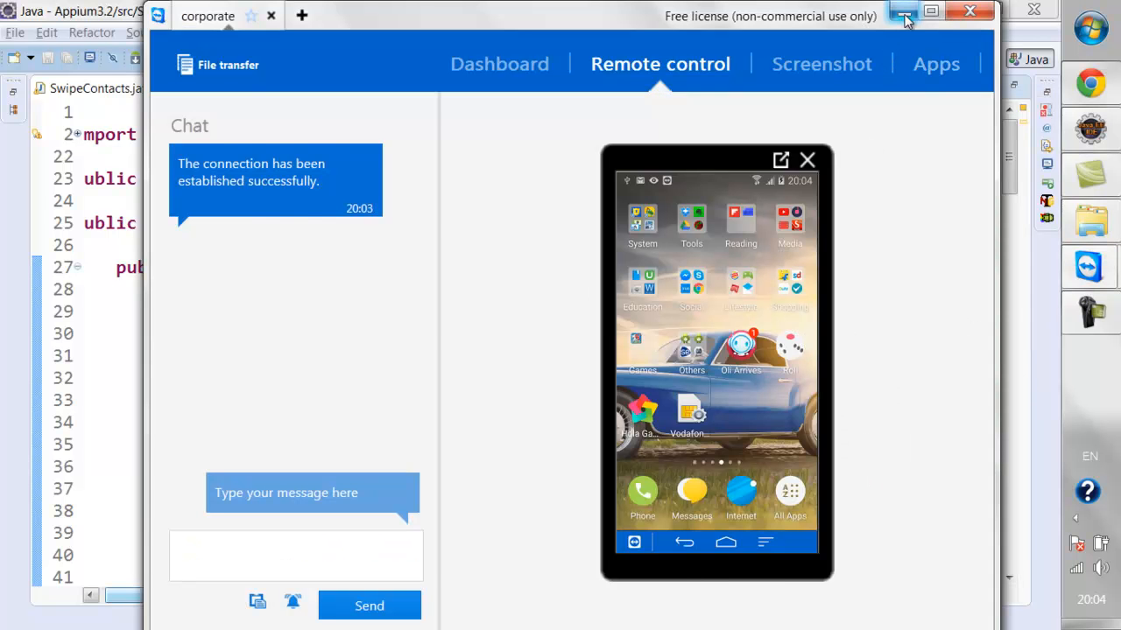
Minimize and restore the TeamViewer phone session to watch Contacts open on the phone.
click(904, 10)
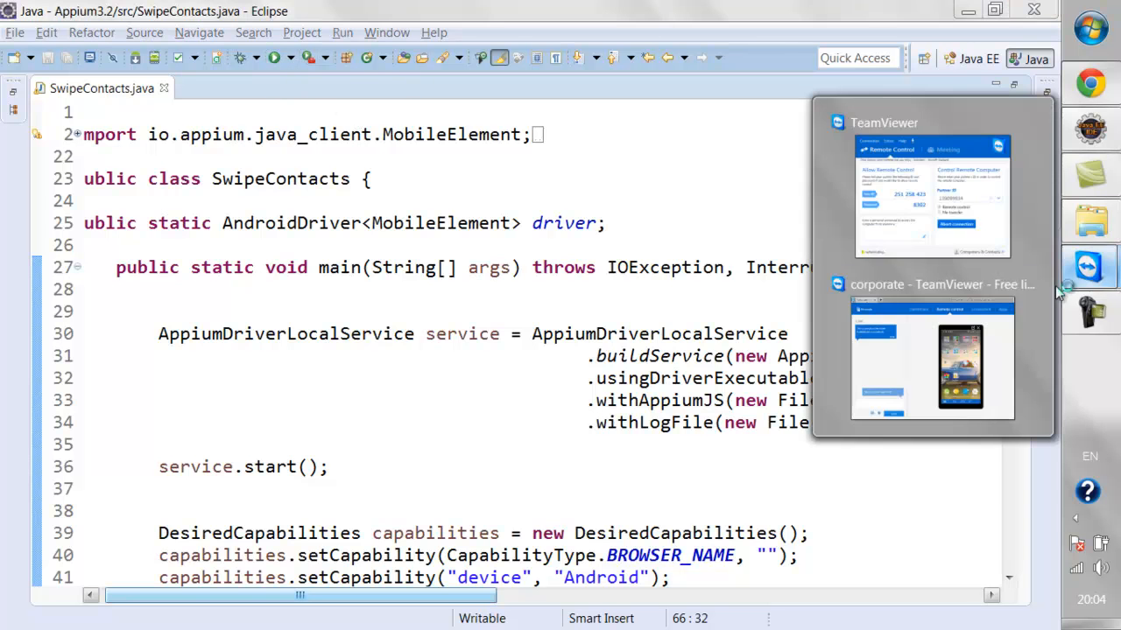
click(931, 359)
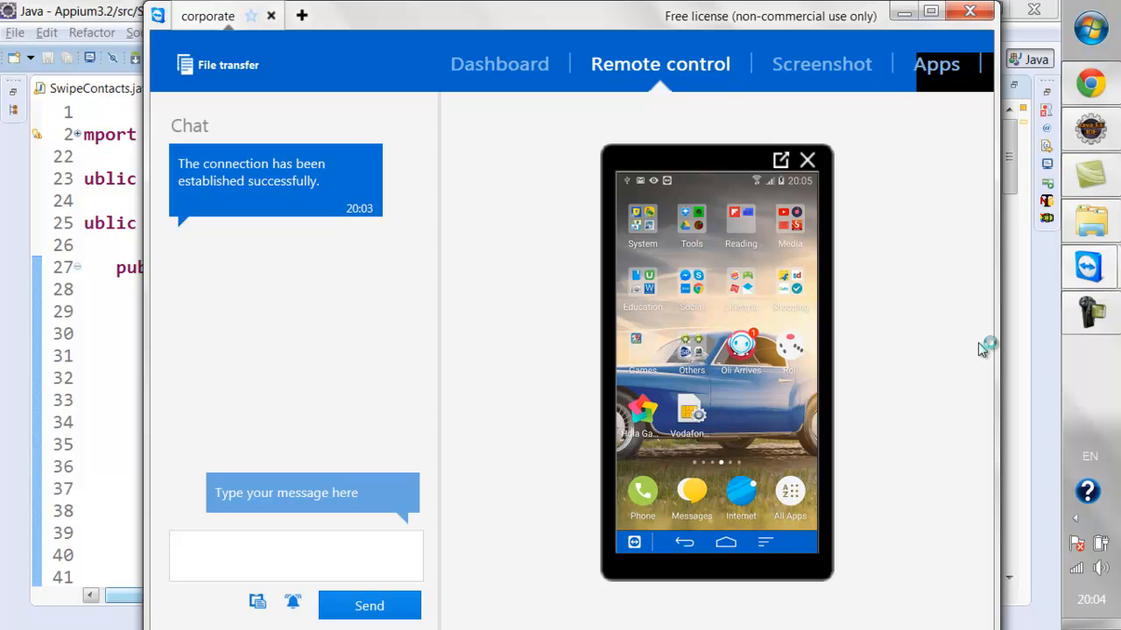
mouse_move(981, 348)
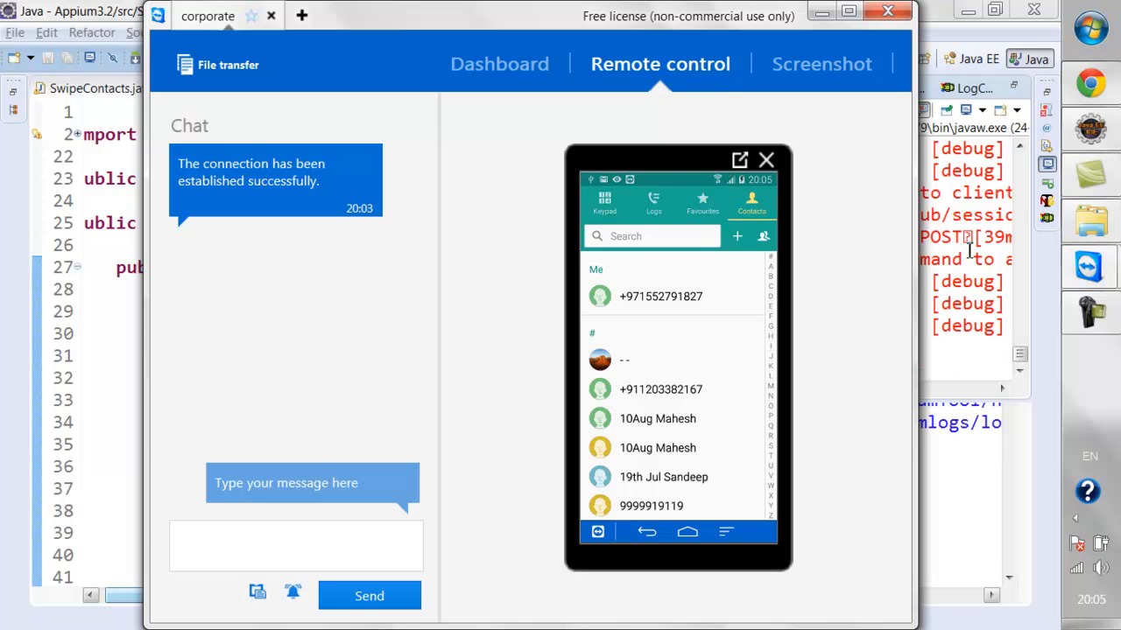
Scroll down through the phone's Contacts list in the TeamViewer remote session as the test swipes.
scroll(down, 3)
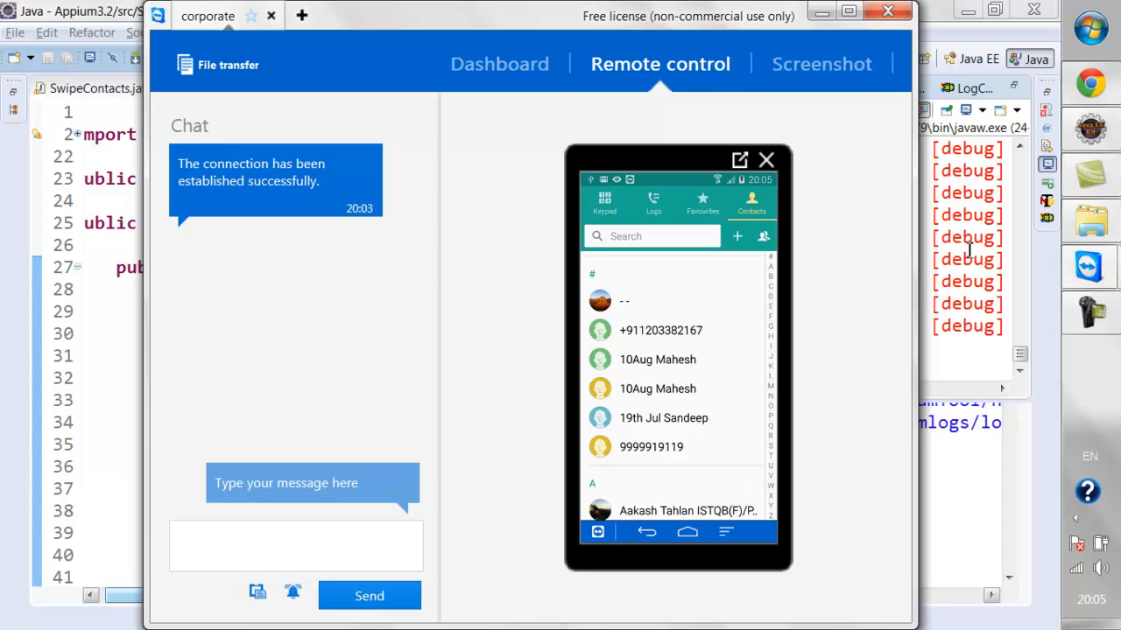
scroll(down, 3)
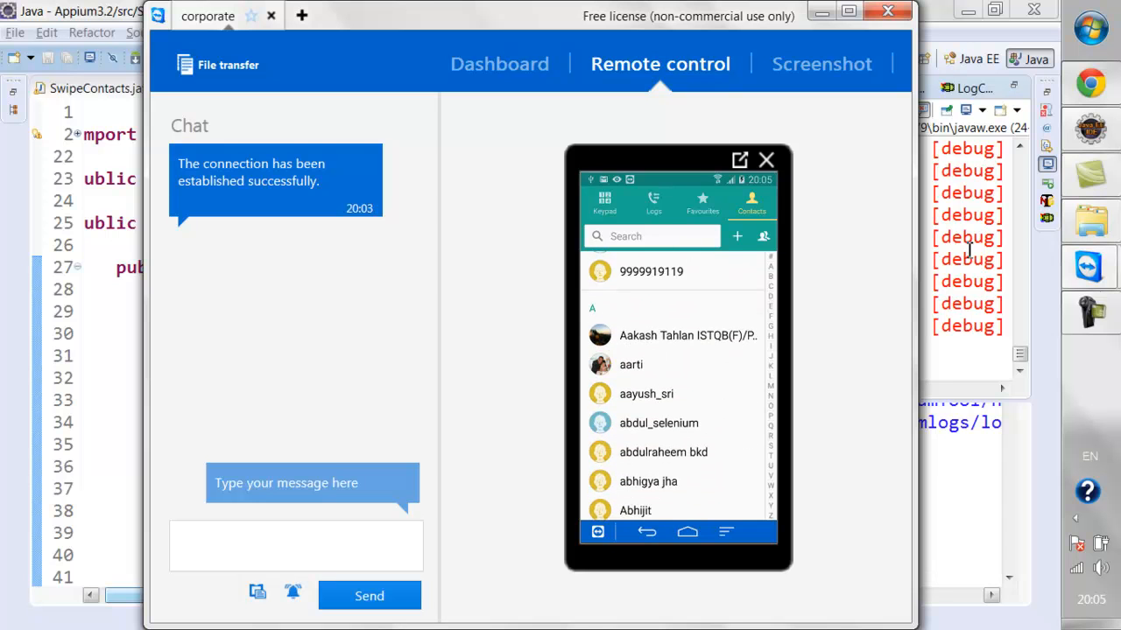
scroll(down, 3)
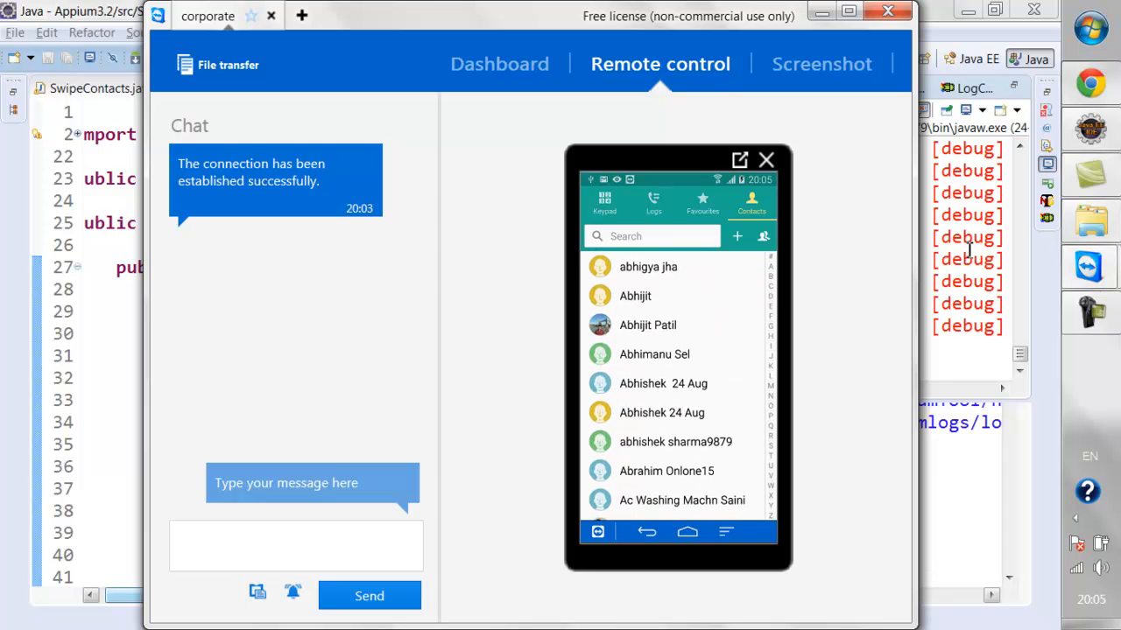
scroll(down, 3)
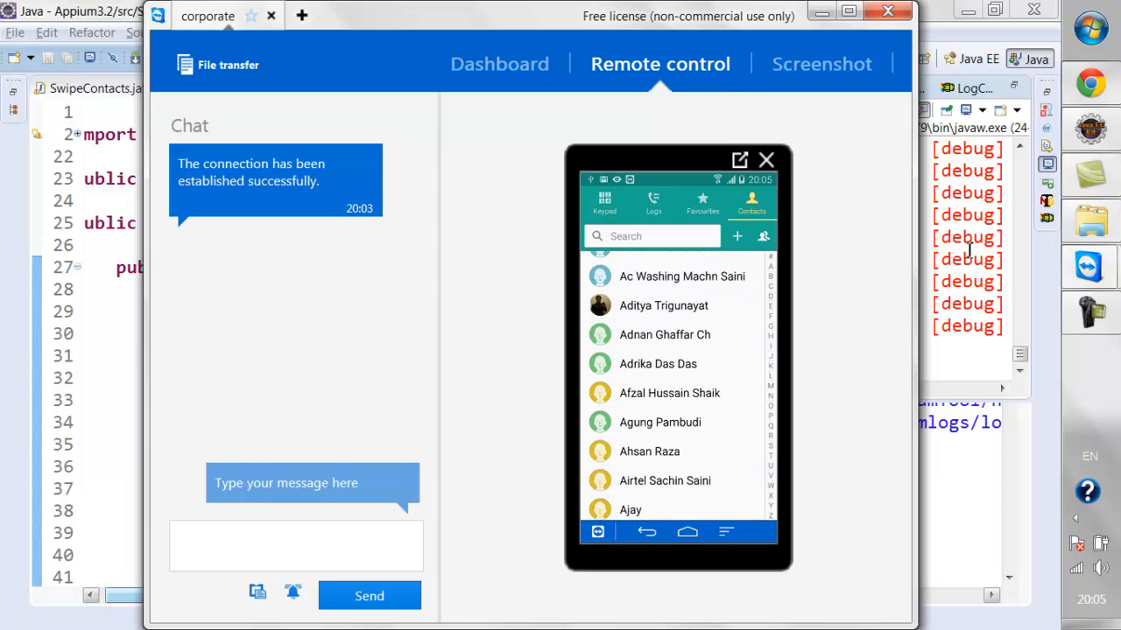
scroll(down, 3)
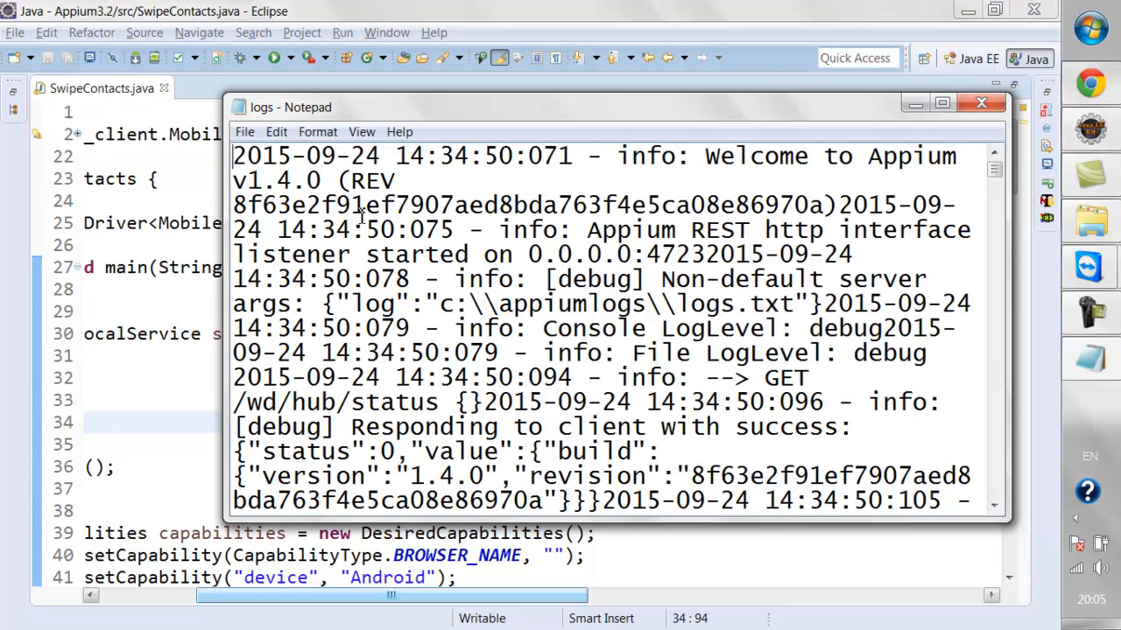
Close logs.txt in Notepad and reopen it from the appiumlogs folder in Notepad++.
click(981, 101)
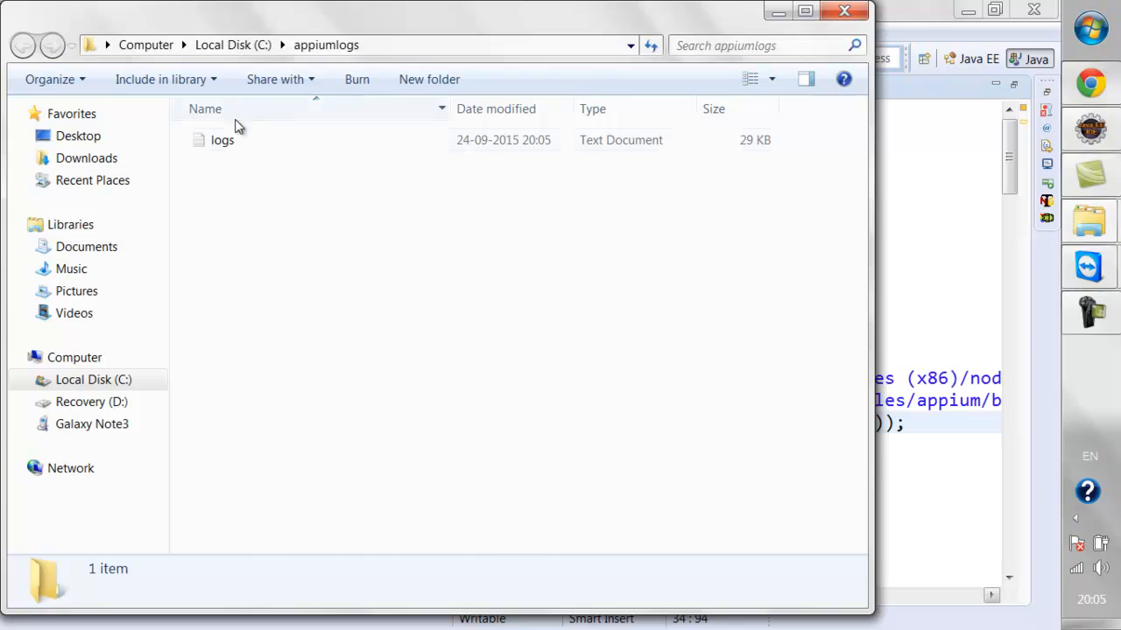
click(223, 140)
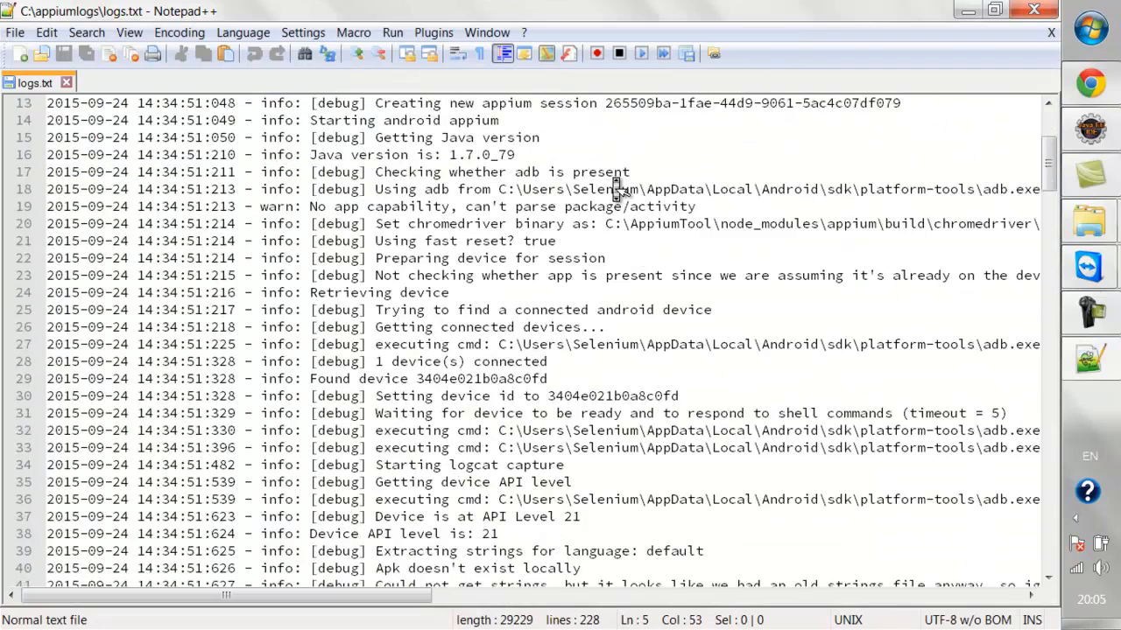
Scroll through the Appium session log's bootstrap command entries in Notepad++.
scroll(down, 3)
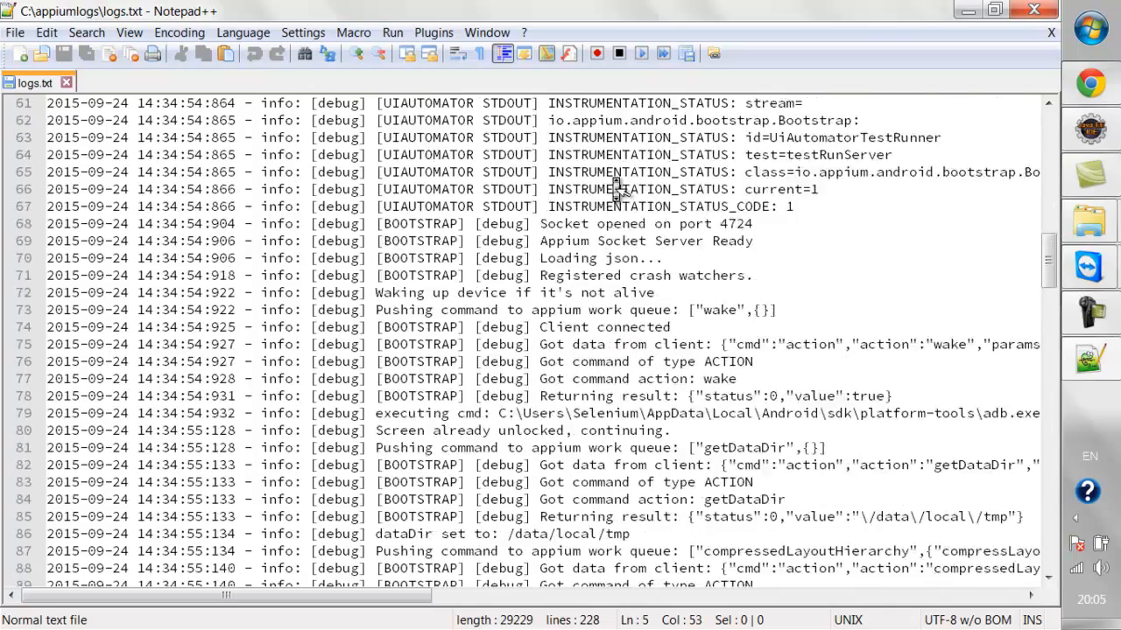
scroll(down, 3)
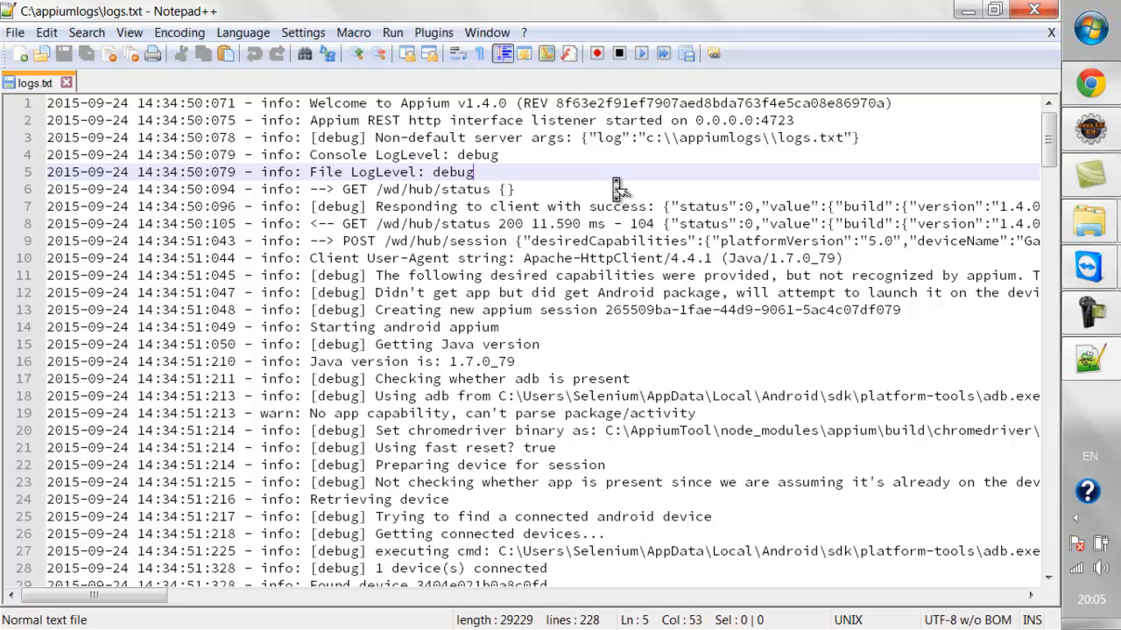
mouse_move(305, 200)
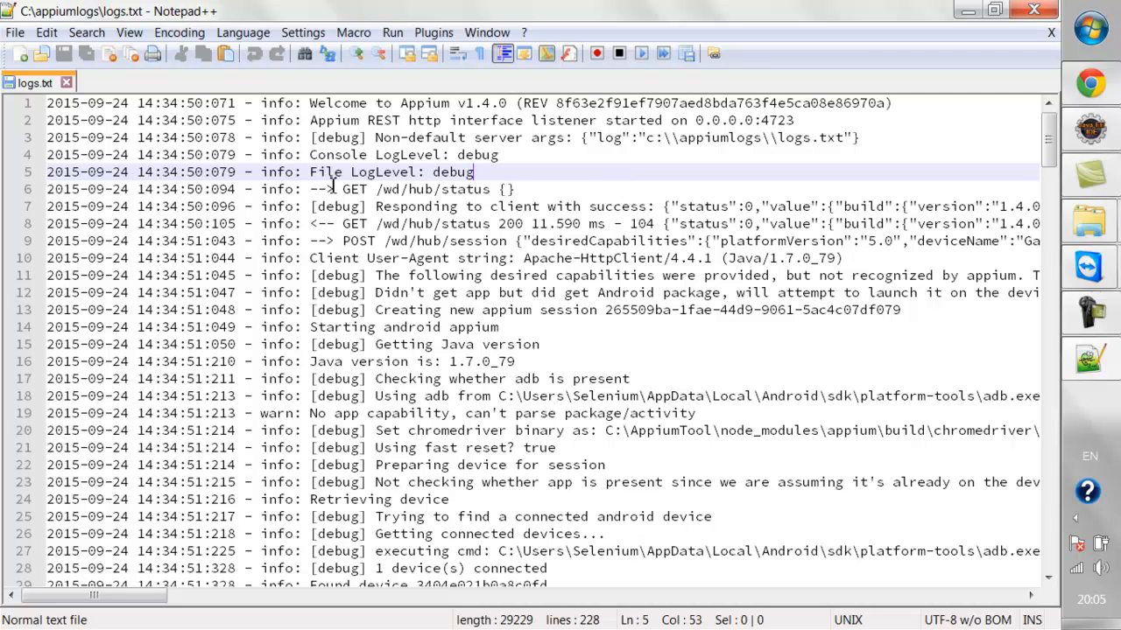
mouse_move(471, 154)
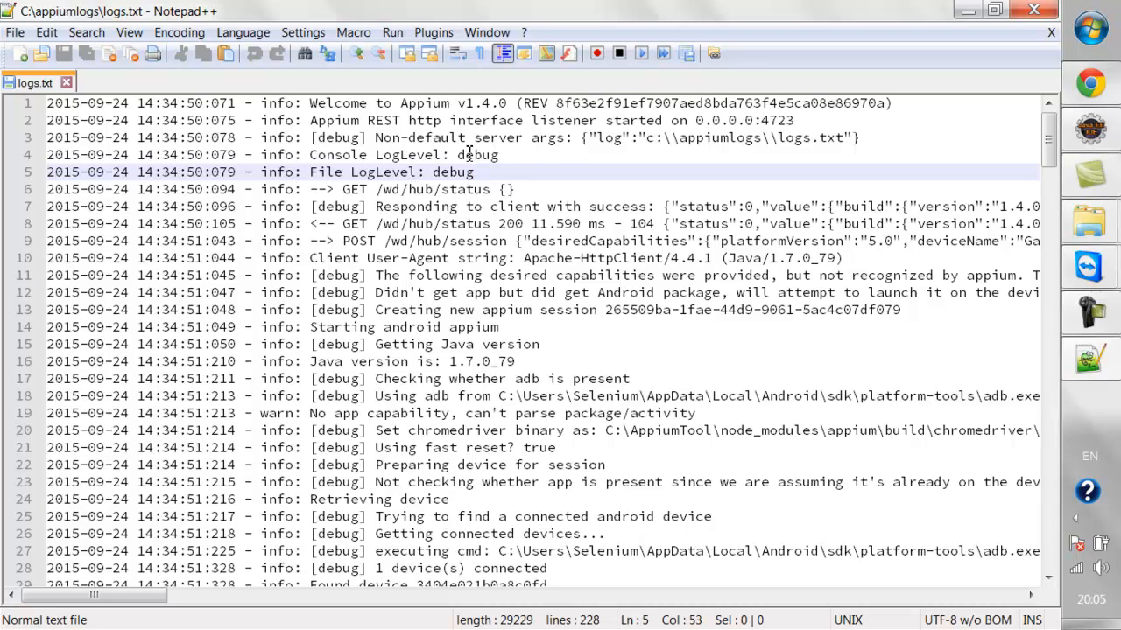
mouse_move(763, 284)
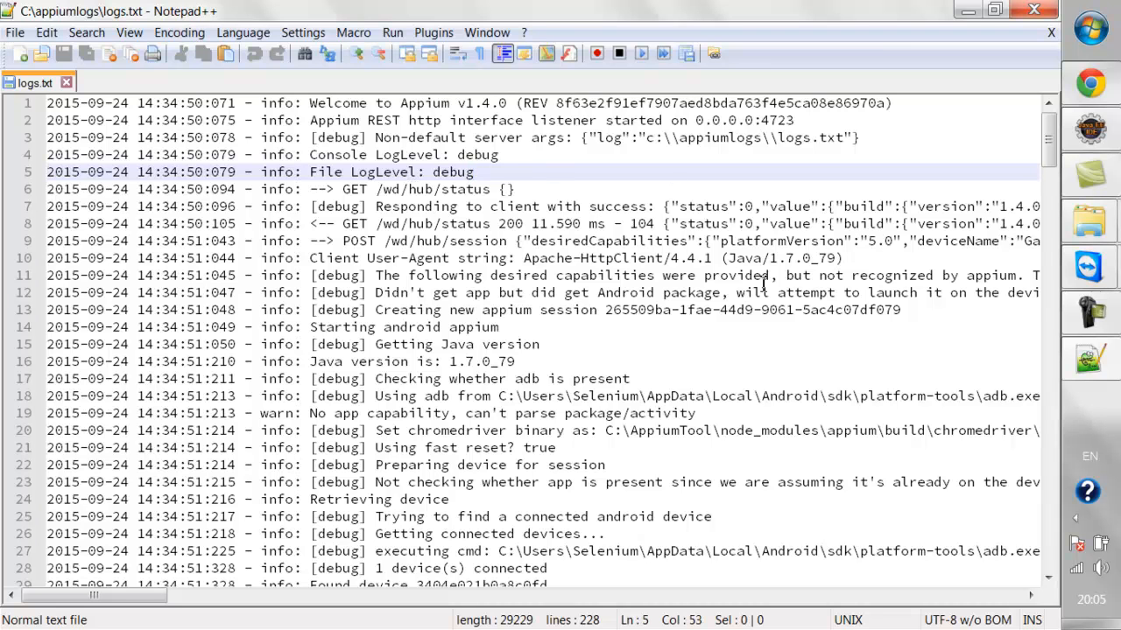
mouse_move(861, 245)
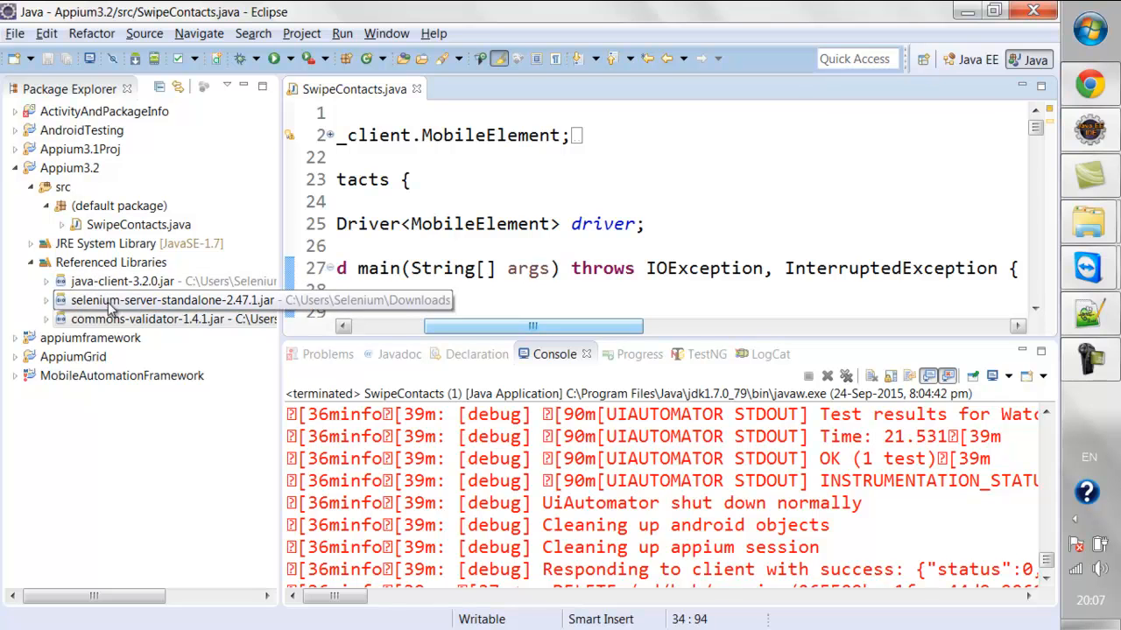
mouse_move(140, 305)
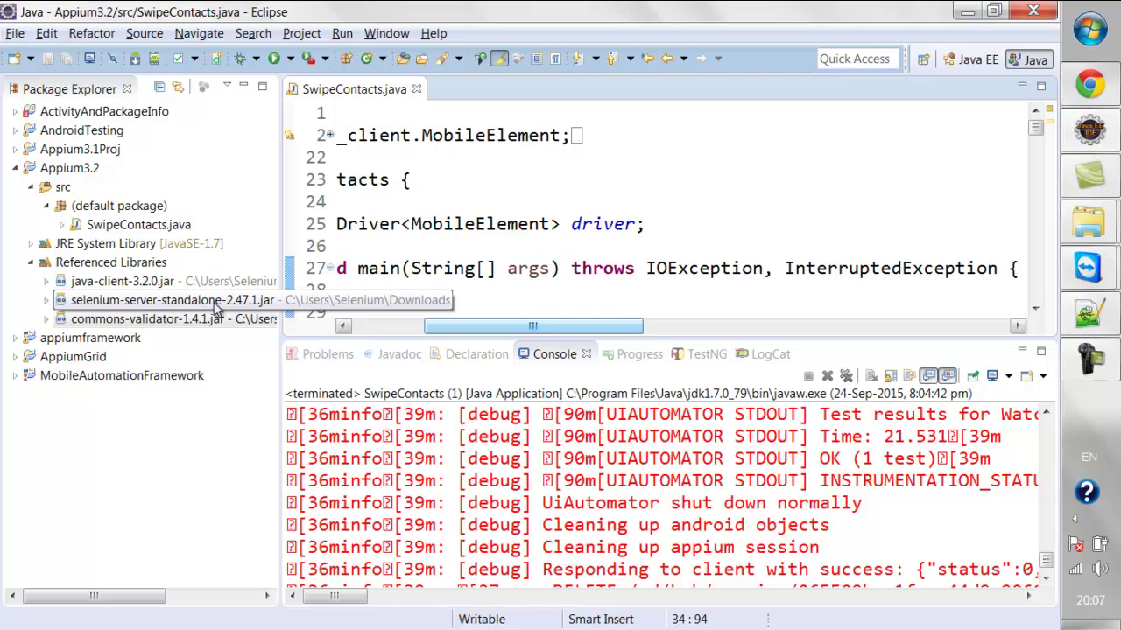
mouse_move(122, 280)
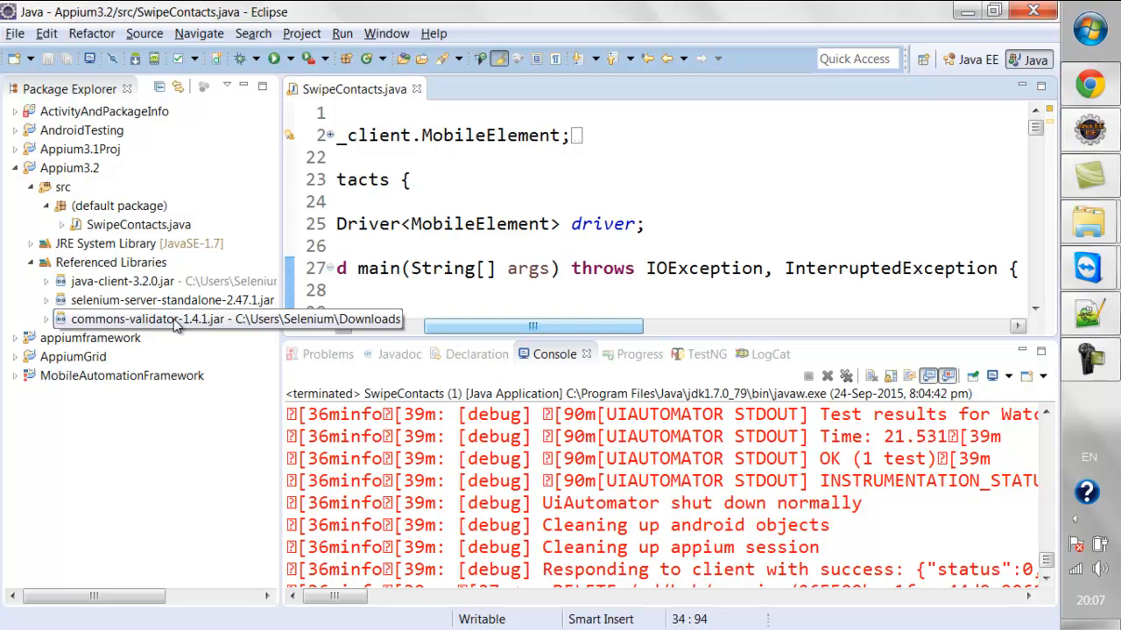
mouse_move(172, 301)
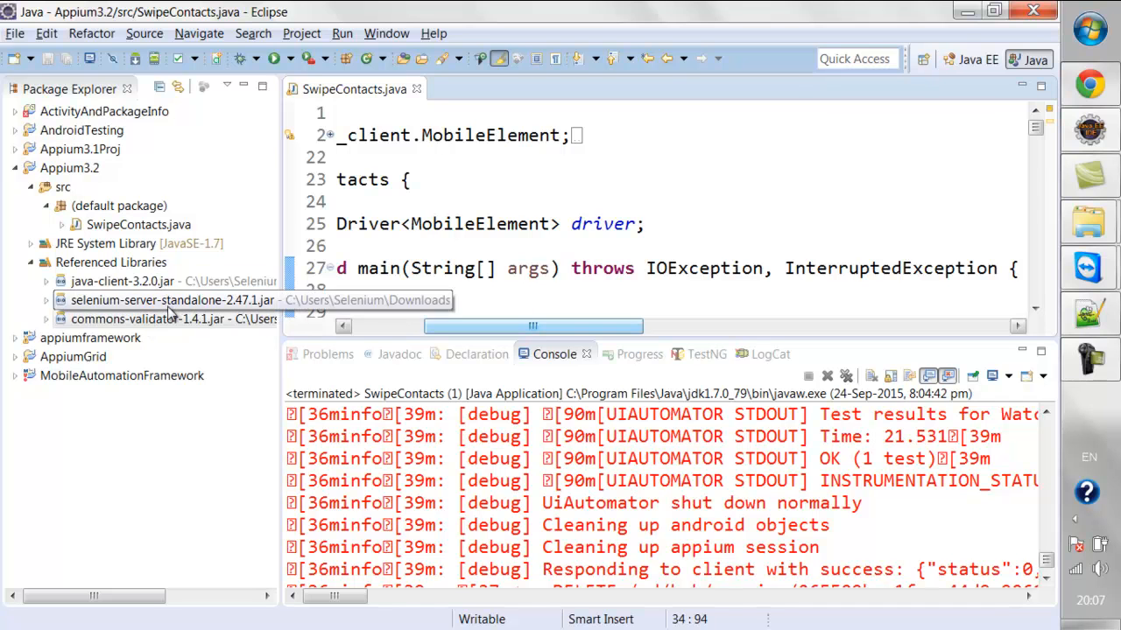